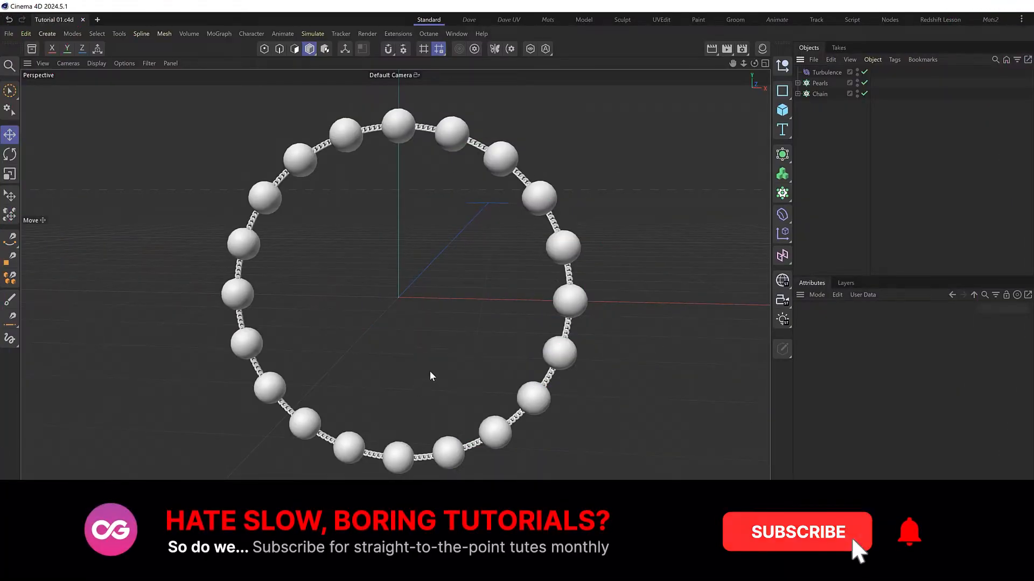
# Step: Inspect the Chain cloner's Radial settings and confirm simulation Gravity is 0 cm
pyautogui.click(820, 94)
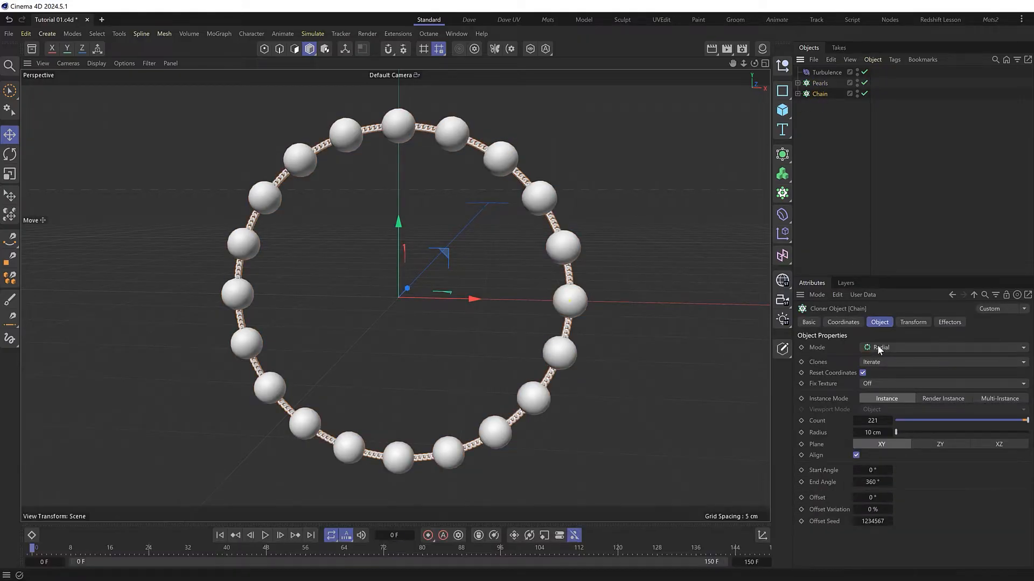
pyautogui.click(825, 71)
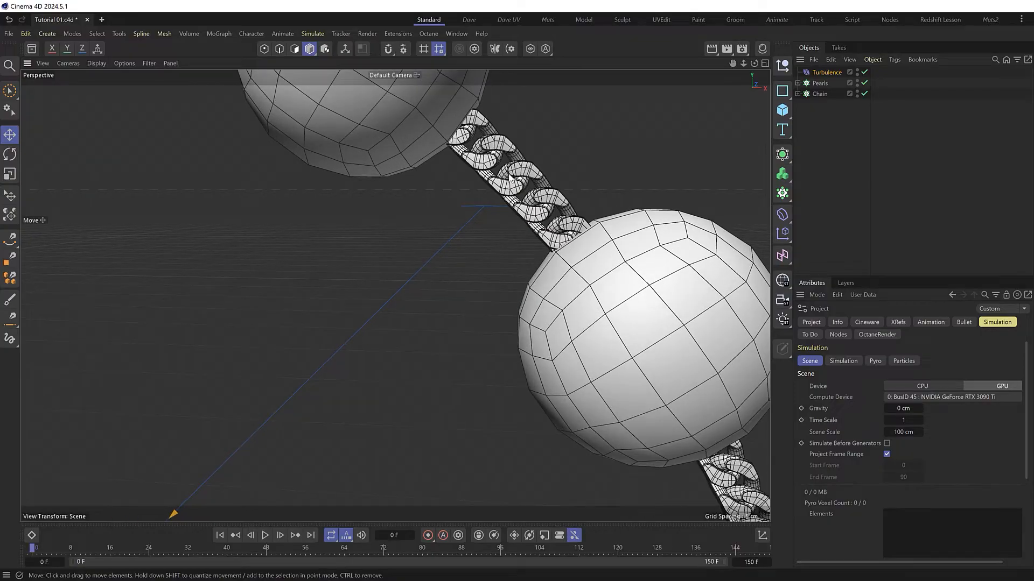
pyautogui.moveTo(502, 164)
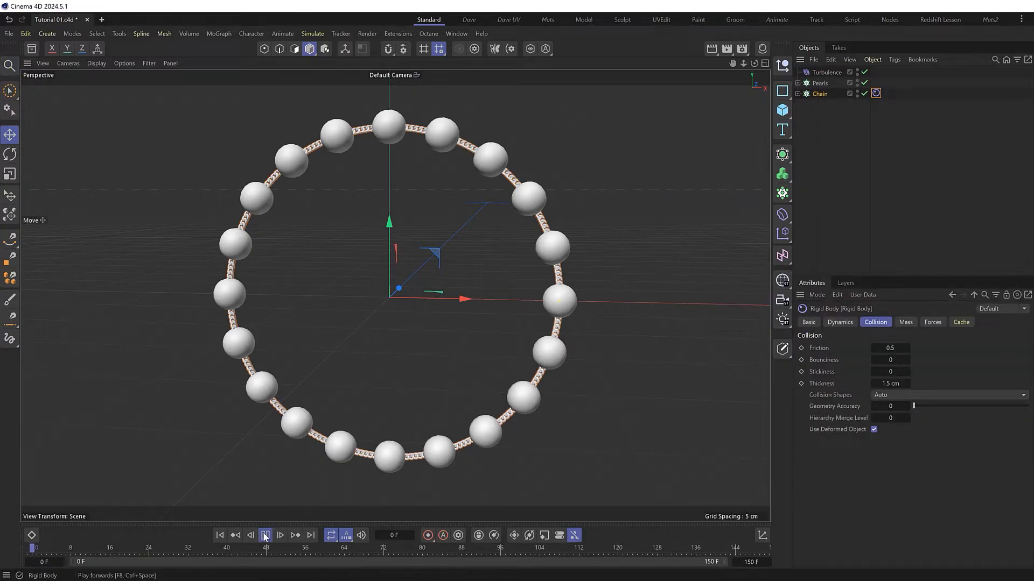
# Step: Play the rigid-body chain test, watch the links scatter, then rewind to frame 0
pyautogui.click(265, 535)
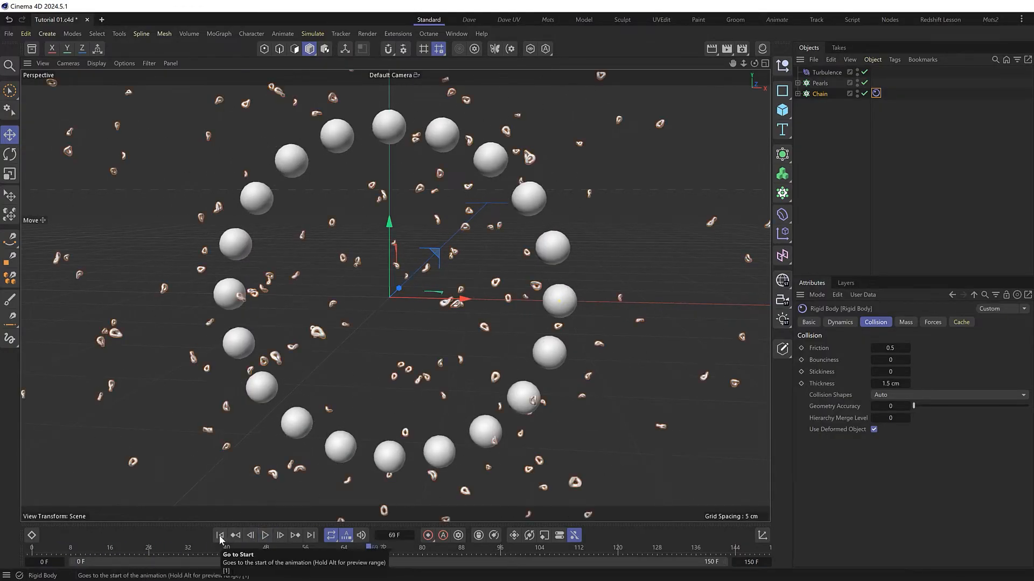
pyautogui.click(220, 535)
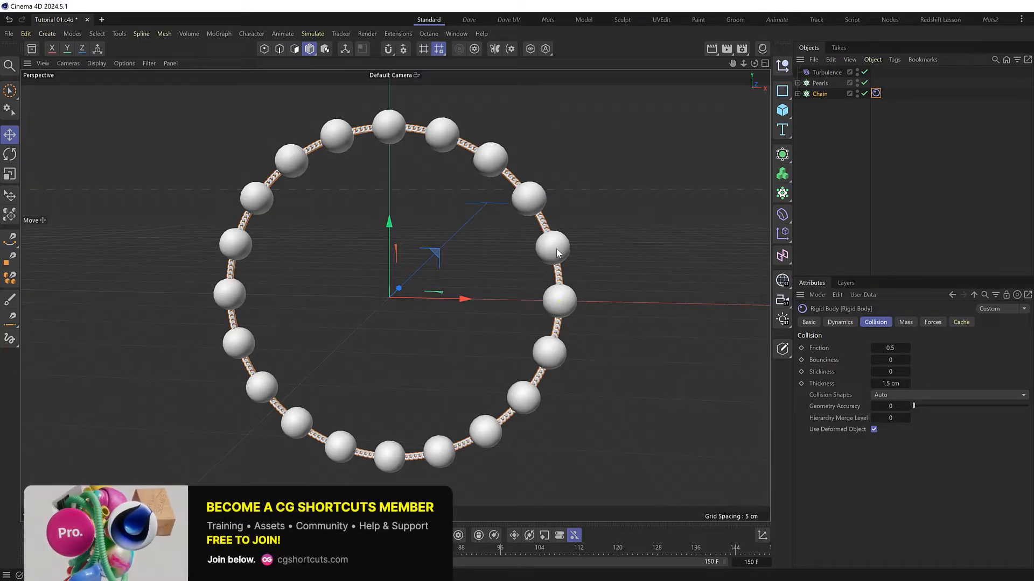
pyautogui.moveTo(828, 389)
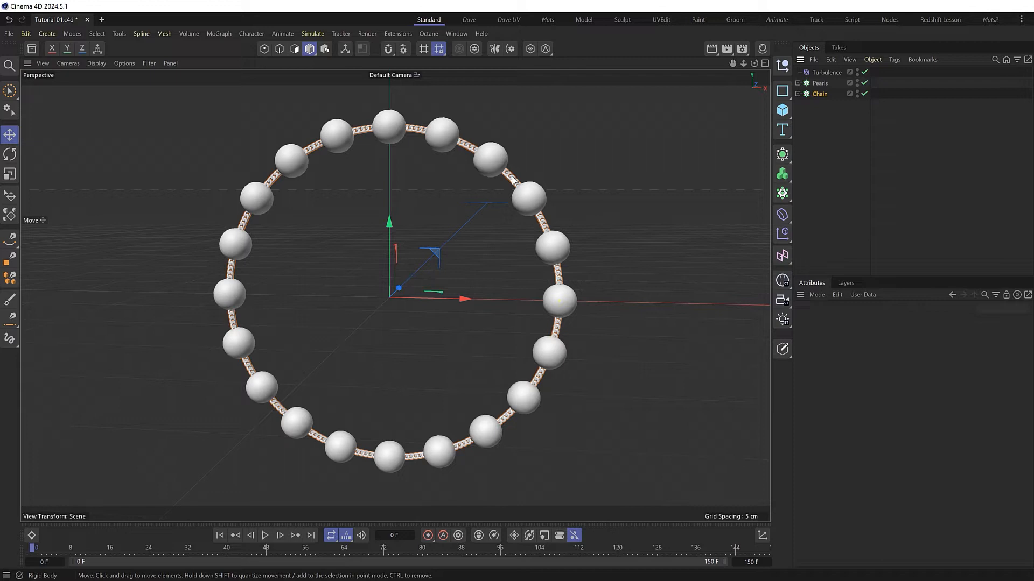
pyautogui.moveTo(635, 175)
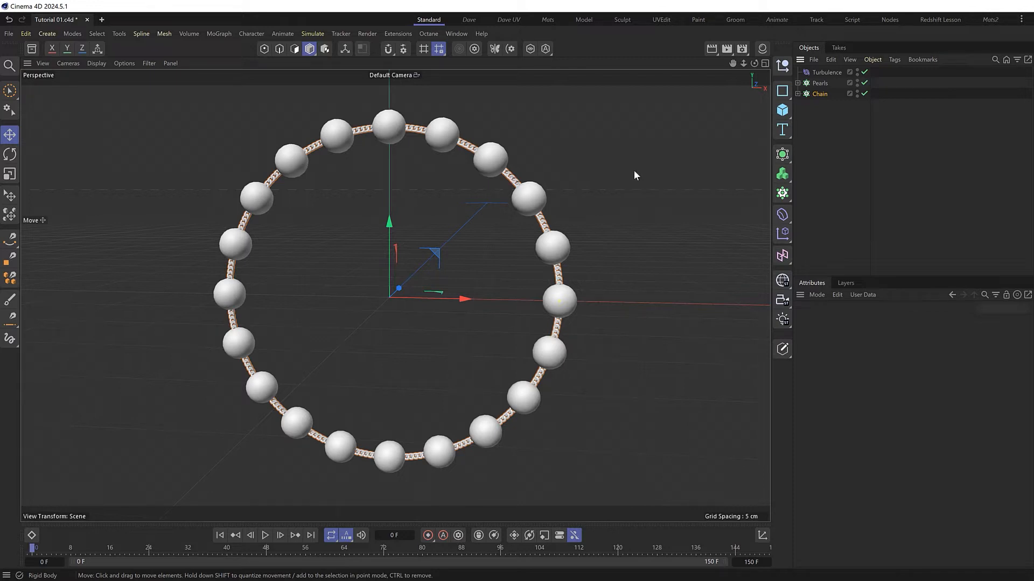
# Step: Add a Disc primitive and set its Outer Radius to 10 cm
pyautogui.click(782, 110)
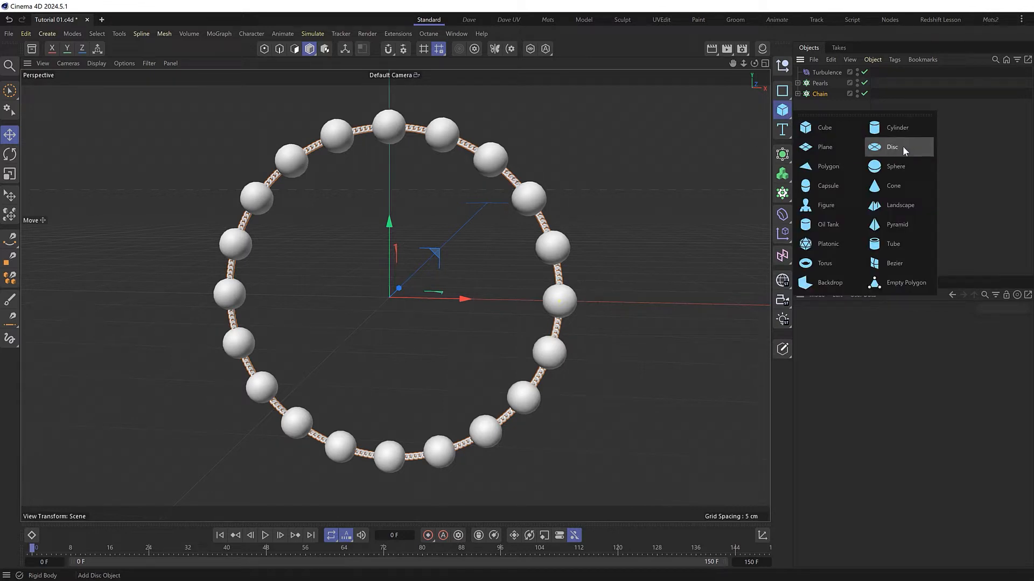
pyautogui.click(891, 146)
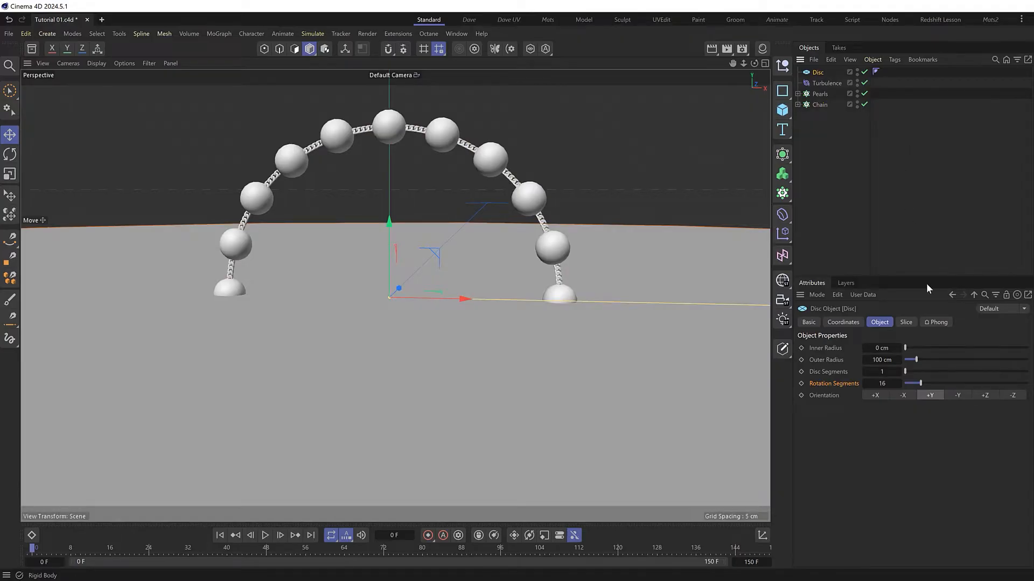
pyautogui.click(985, 394)
pyautogui.write('10')
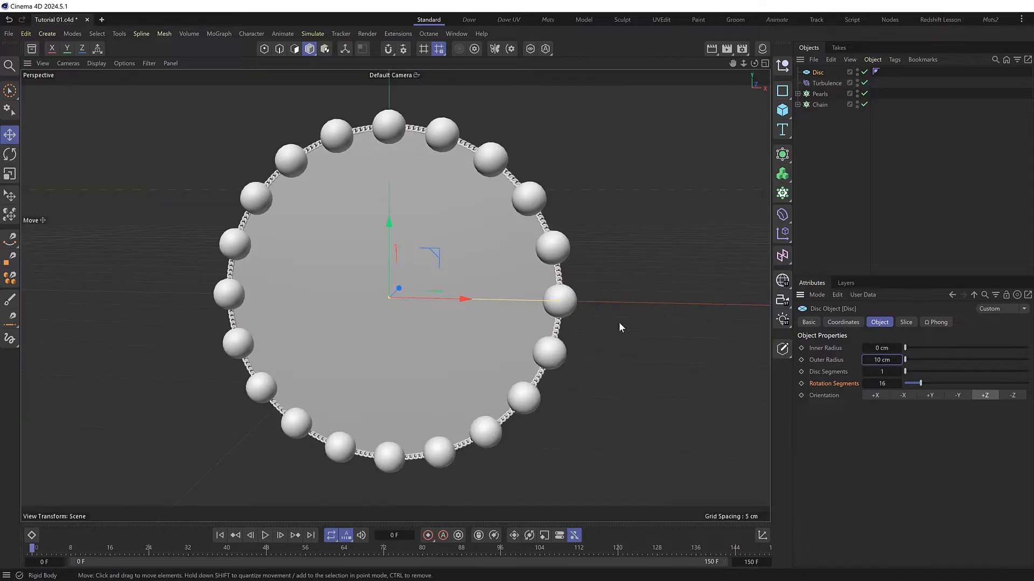
pyautogui.moveTo(349, 294)
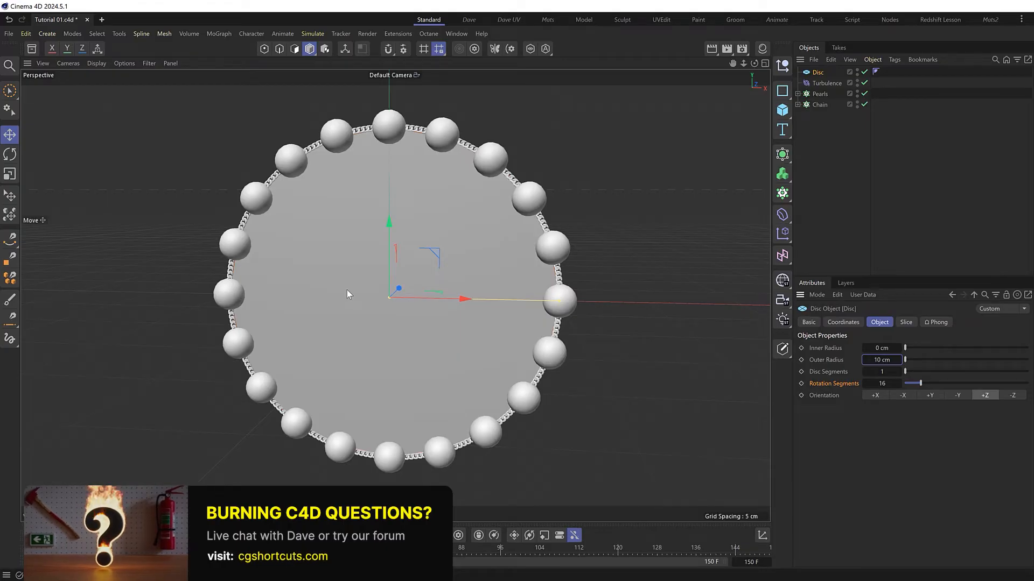
pyautogui.moveTo(520, 213)
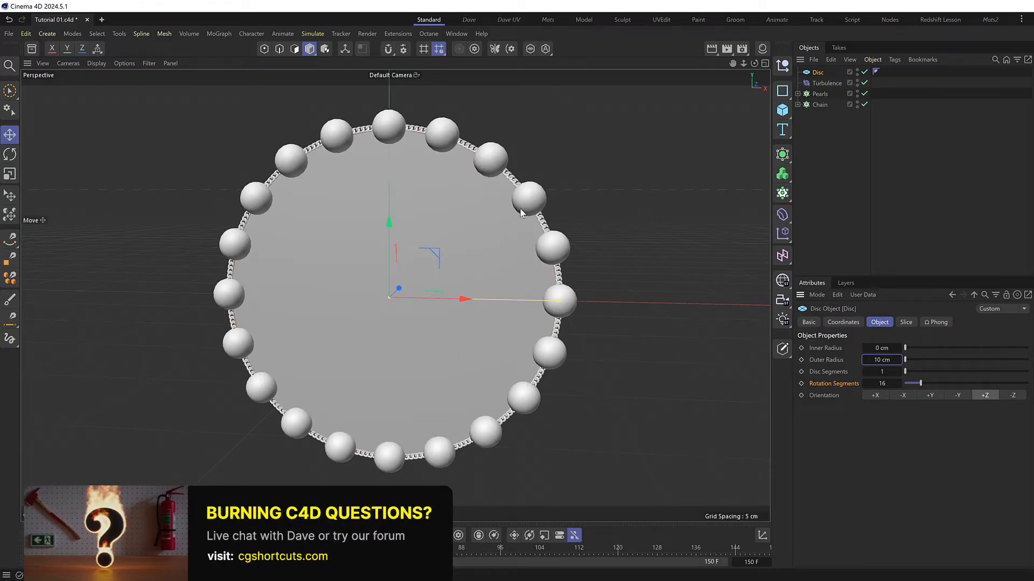
pyautogui.moveTo(607, 239)
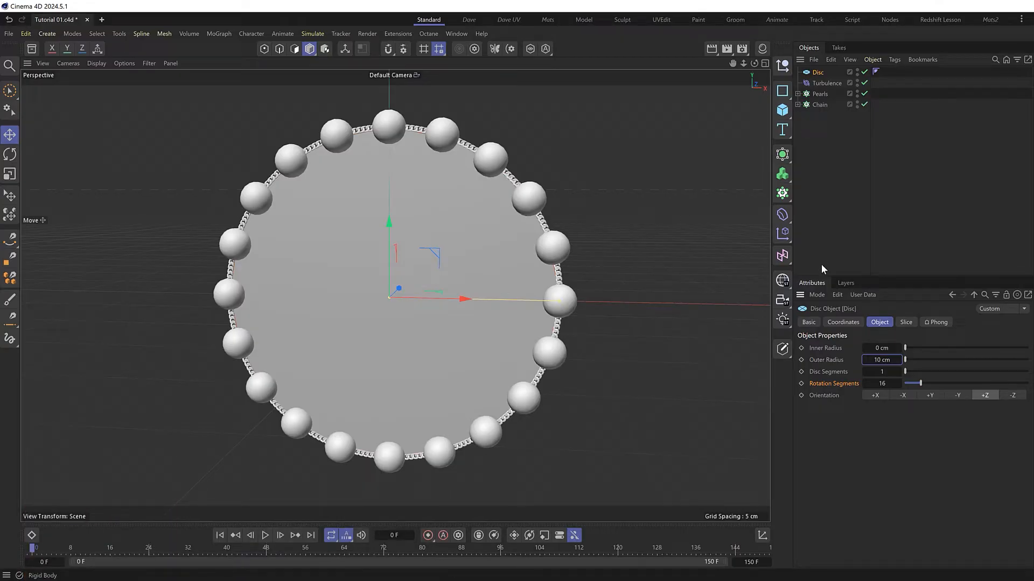
pyautogui.moveTo(867, 351)
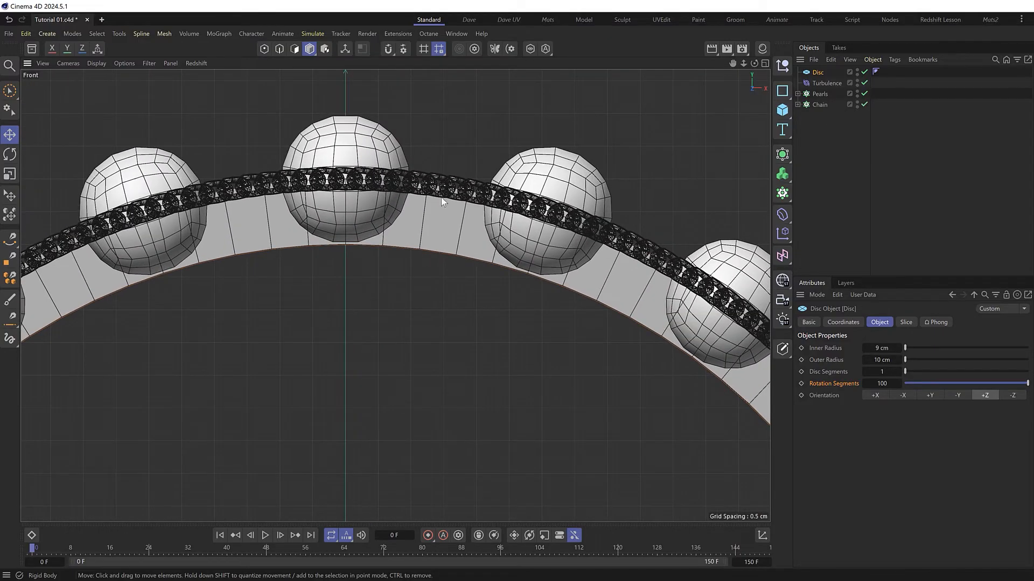
pyautogui.moveTo(866, 352)
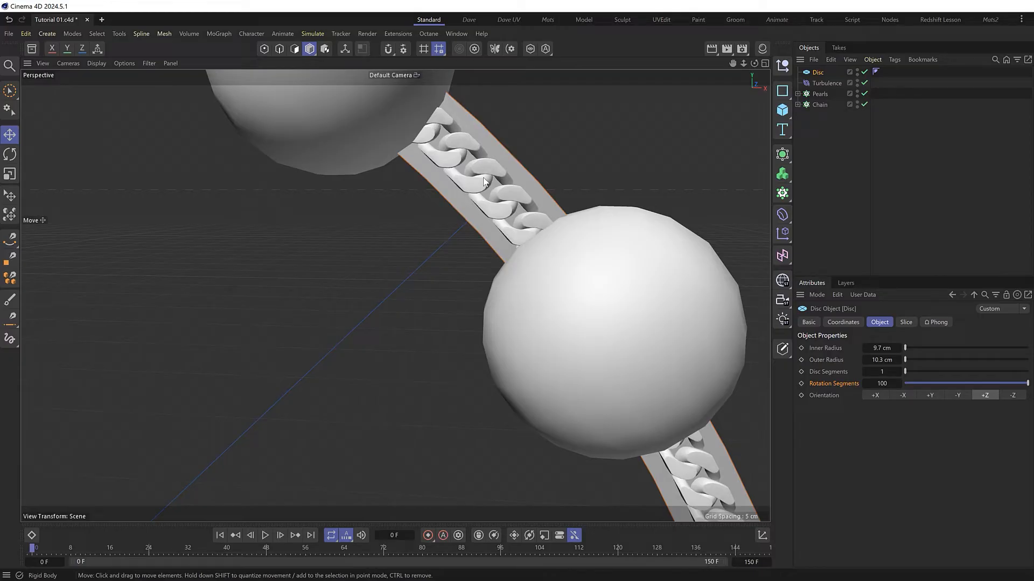
# Step: Set the Chain cloner to Object mode on Disc with Polygon Center distribution
pyautogui.click(820, 105)
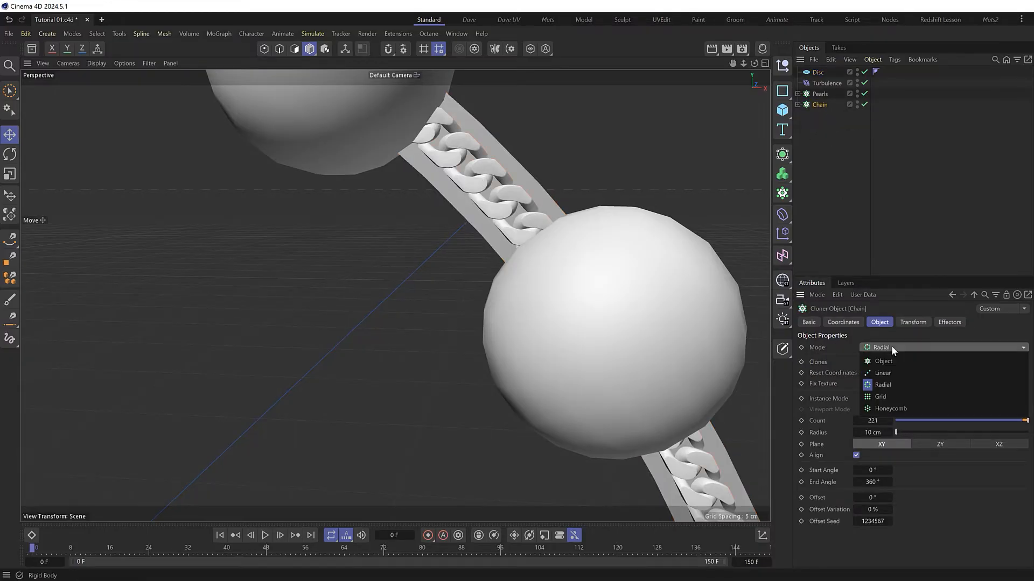
pyautogui.click(883, 361)
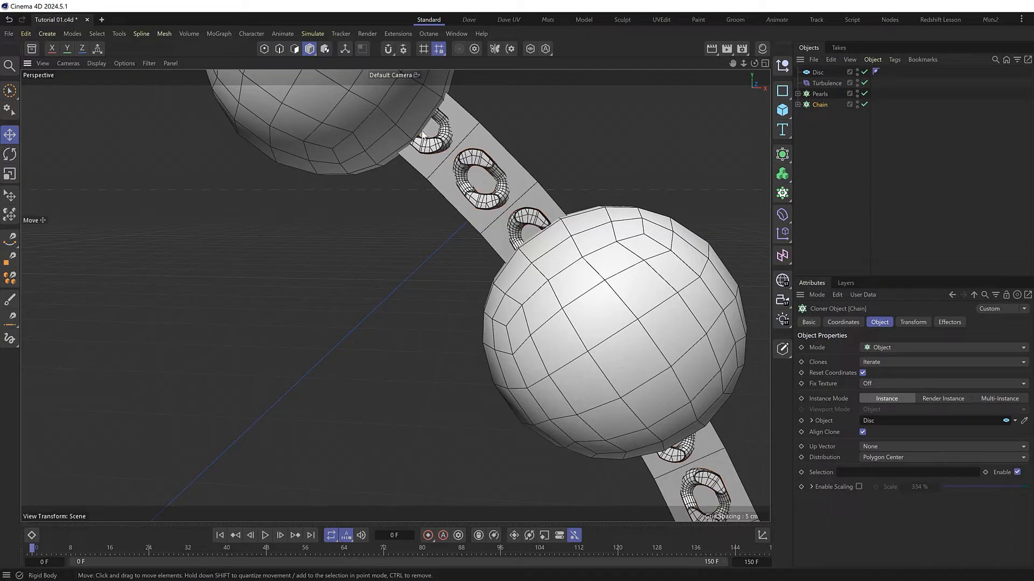
pyautogui.moveTo(585, 183)
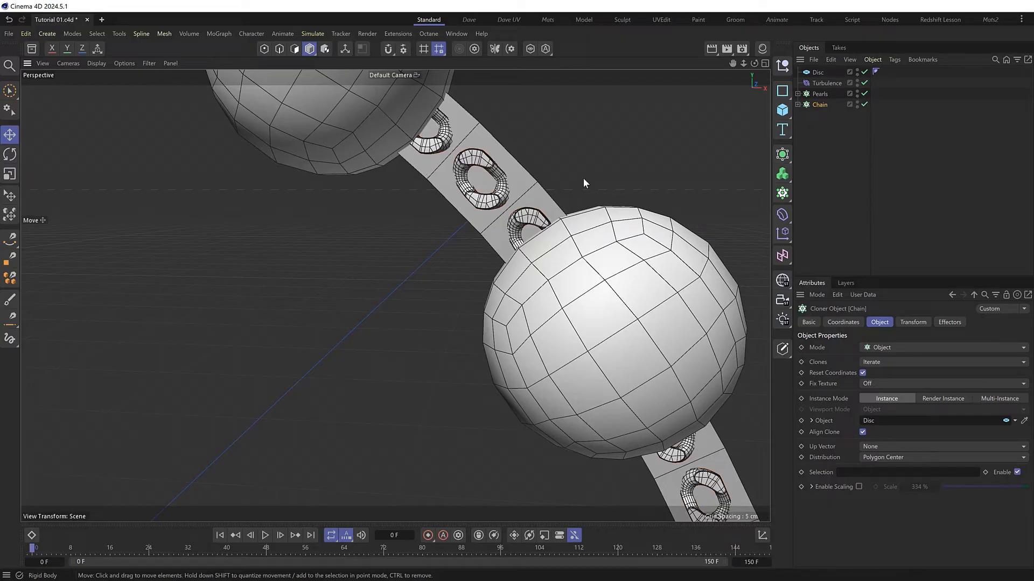
pyautogui.moveTo(888, 466)
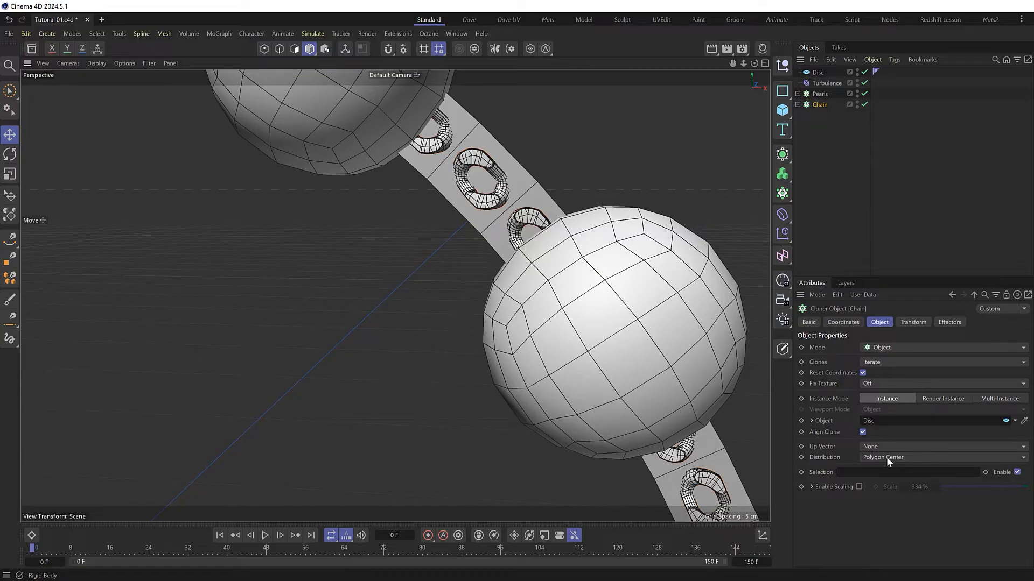
pyautogui.click(818, 72)
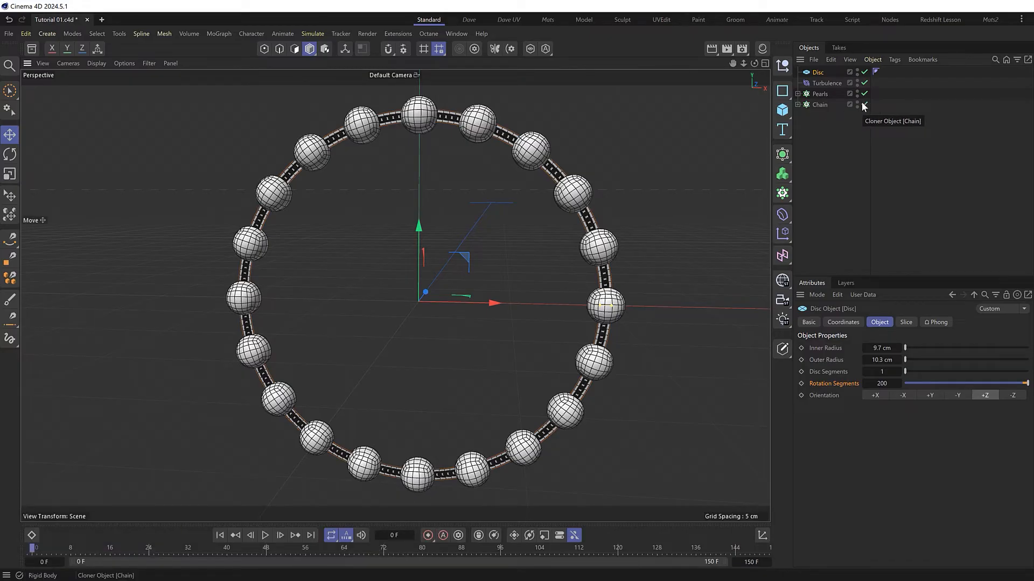
pyautogui.click(863, 106)
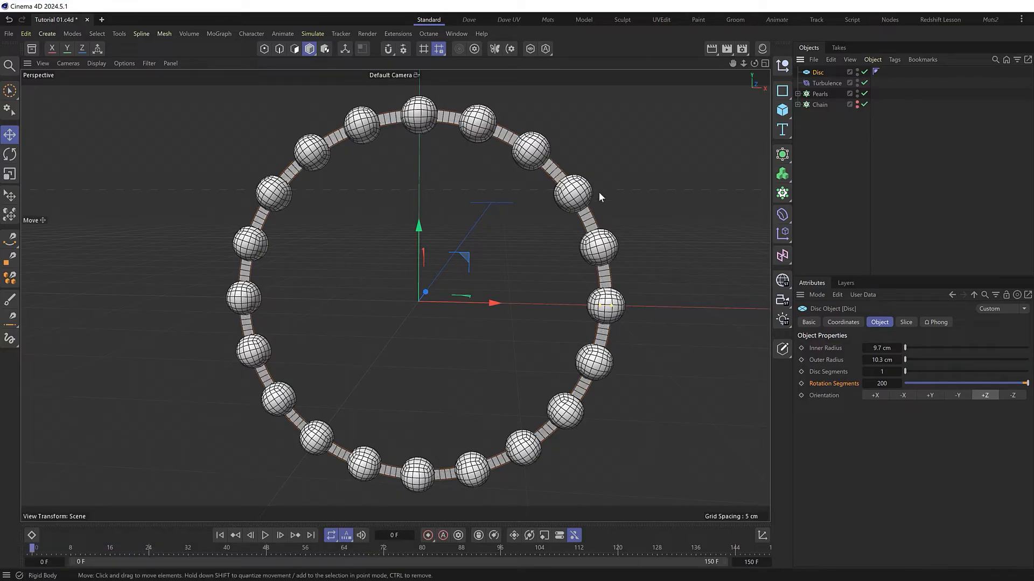
pyautogui.moveTo(498, 211)
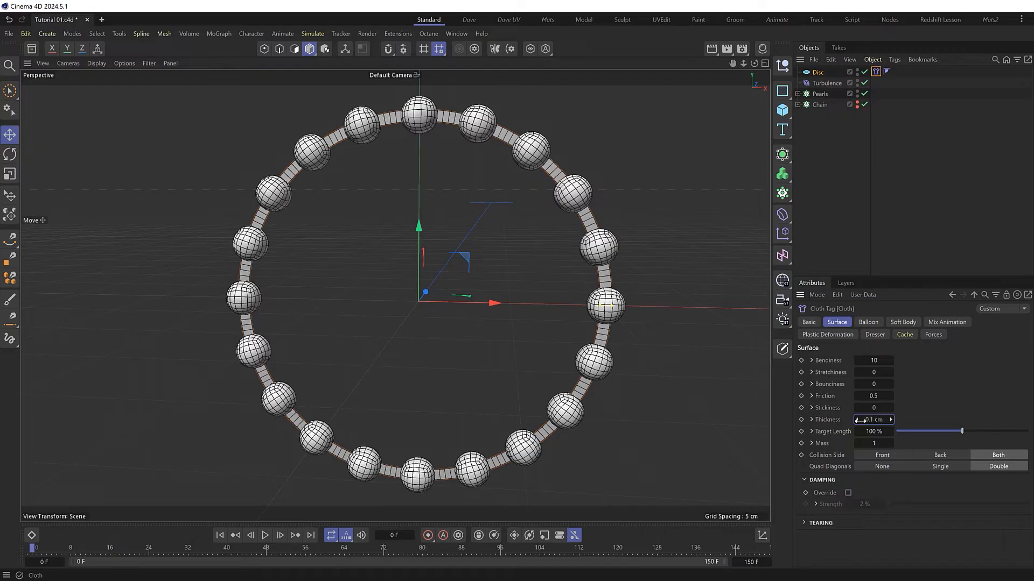
pyautogui.click(264, 535)
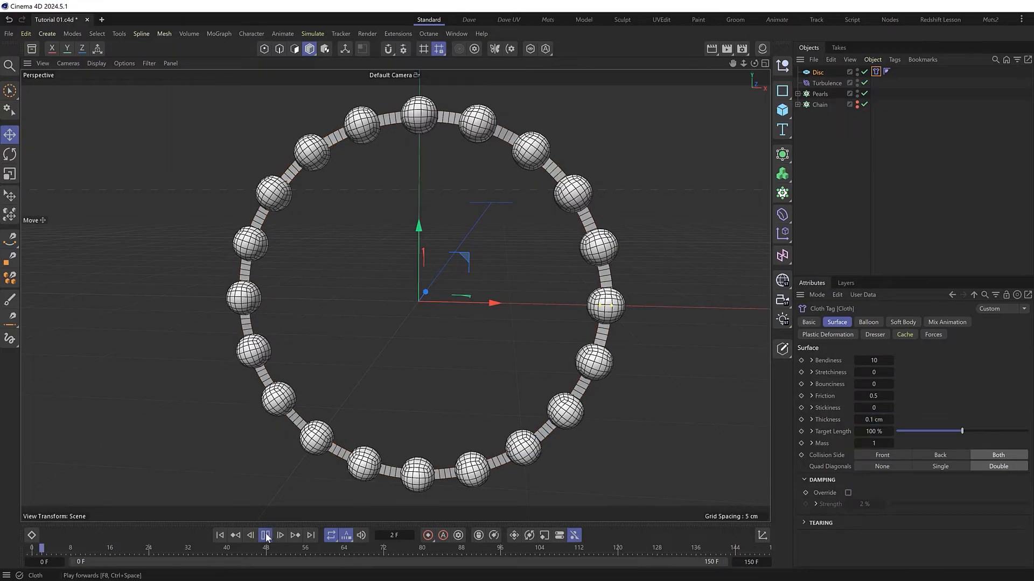
pyautogui.click(265, 535)
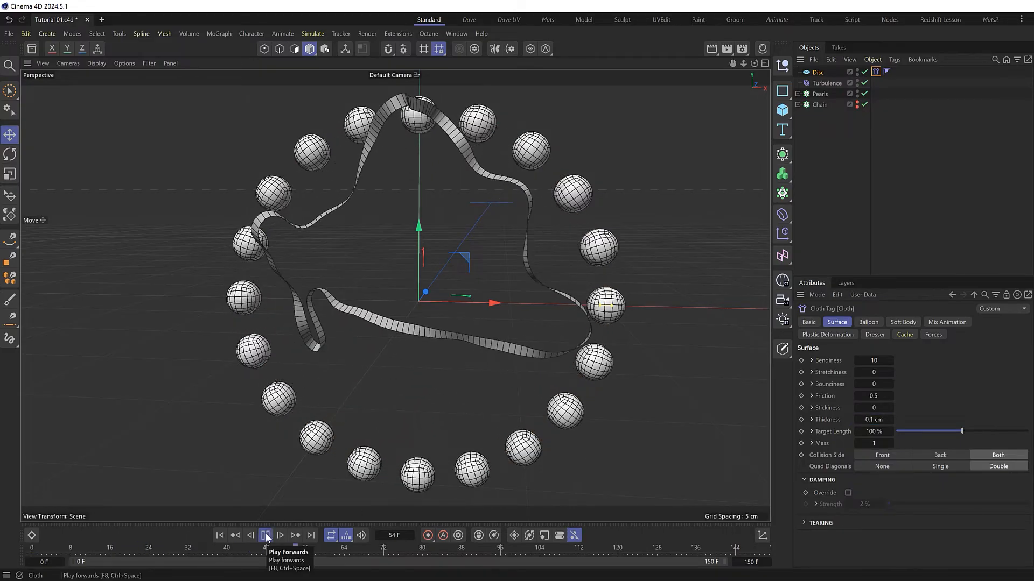
pyautogui.click(264, 535)
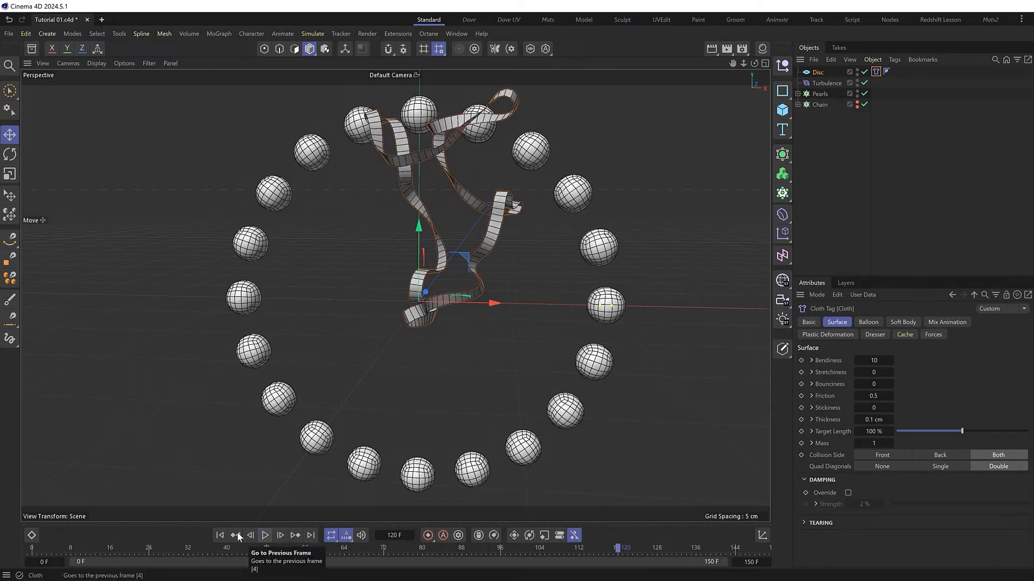
pyautogui.click(219, 535)
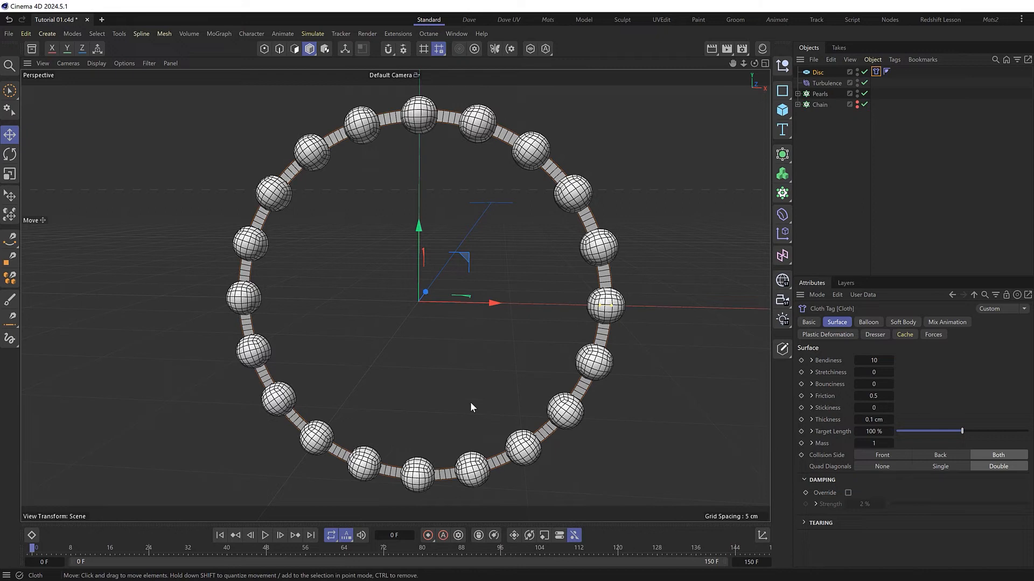
pyautogui.moveTo(607, 249)
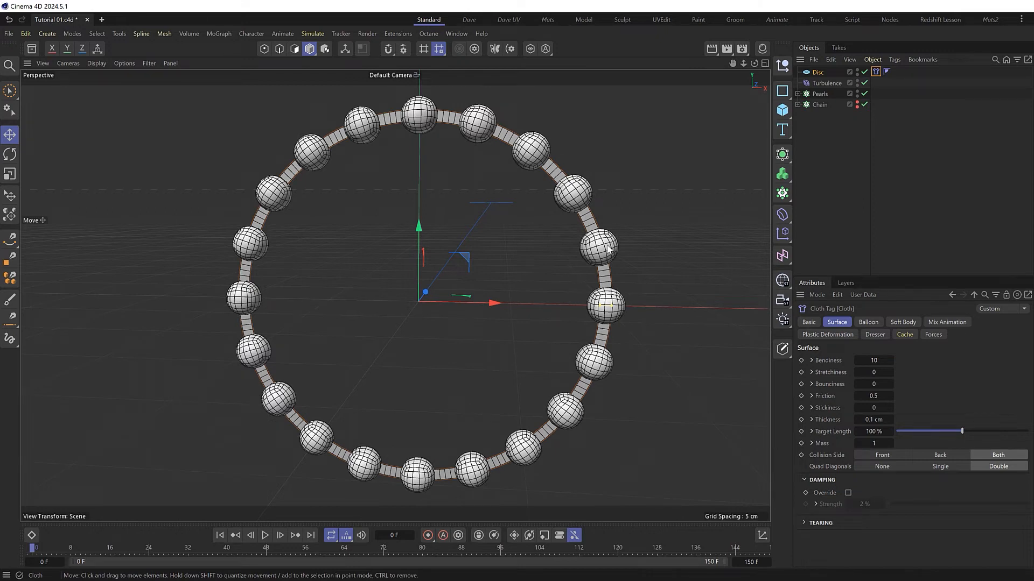
pyautogui.moveTo(771, 182)
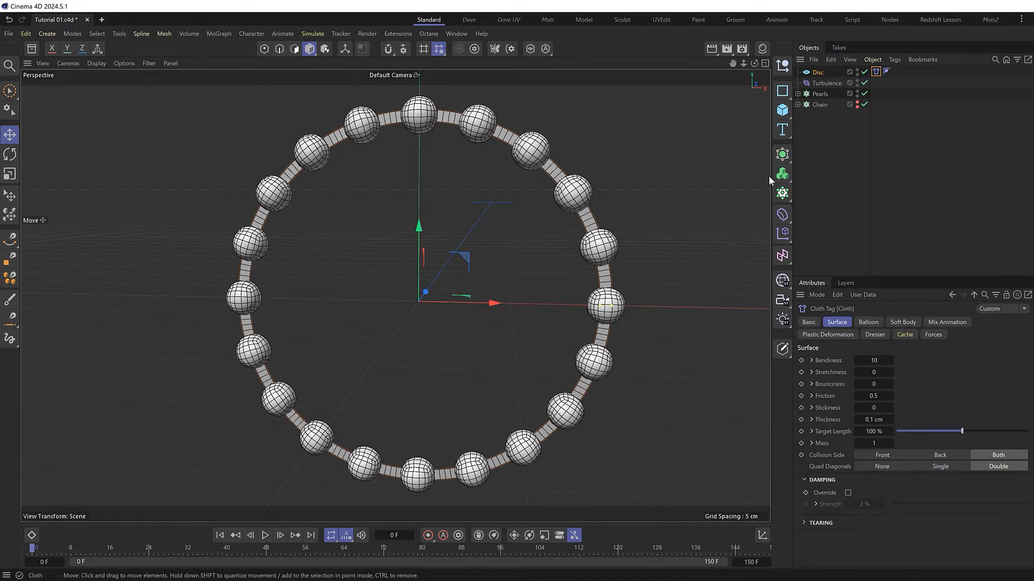
# Step: Select Pearls in Tutorial 02.c4d, then play and stop a rigid-body test run
pyautogui.click(819, 94)
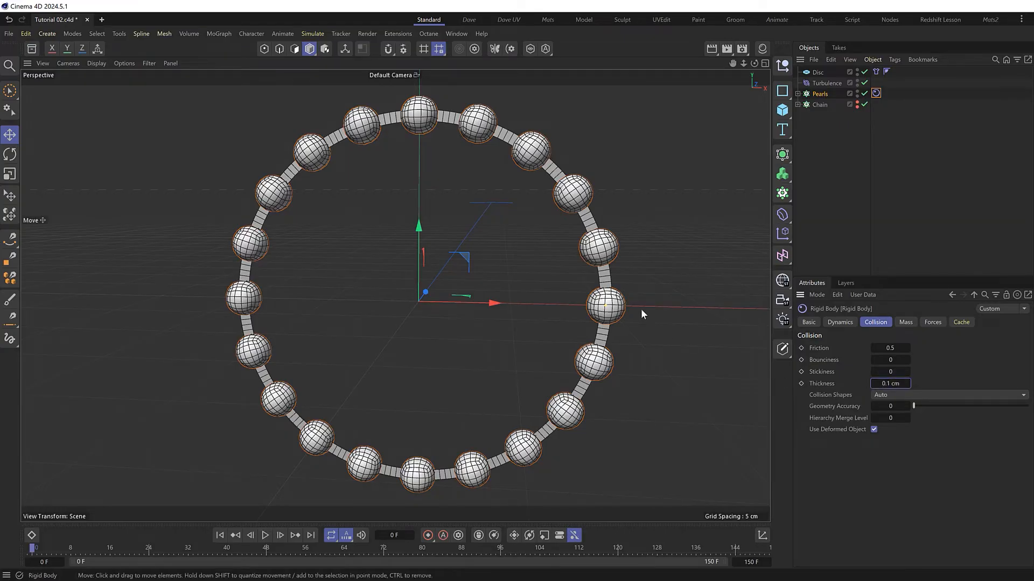
pyautogui.moveTo(607, 310)
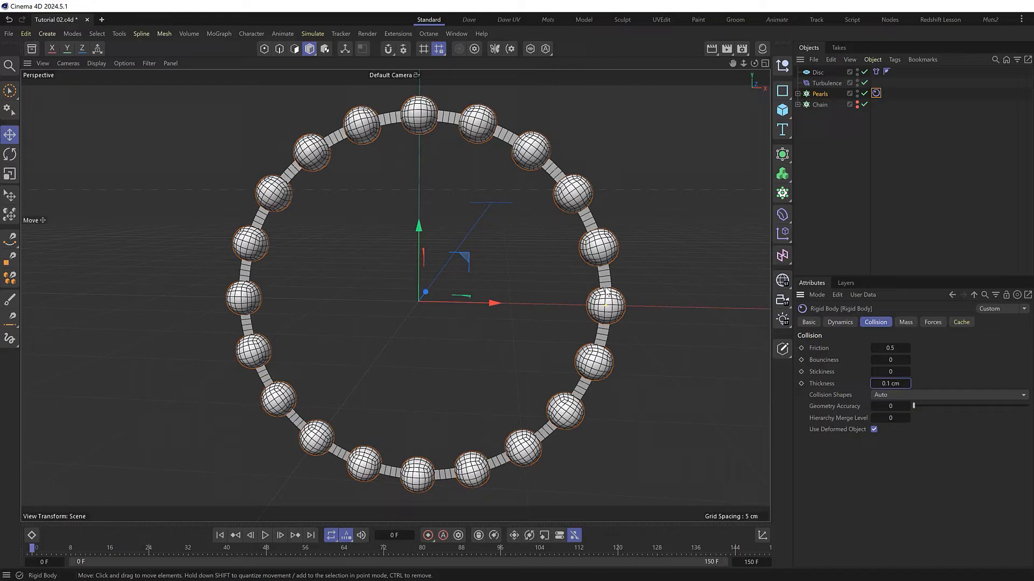
pyautogui.moveTo(603, 294)
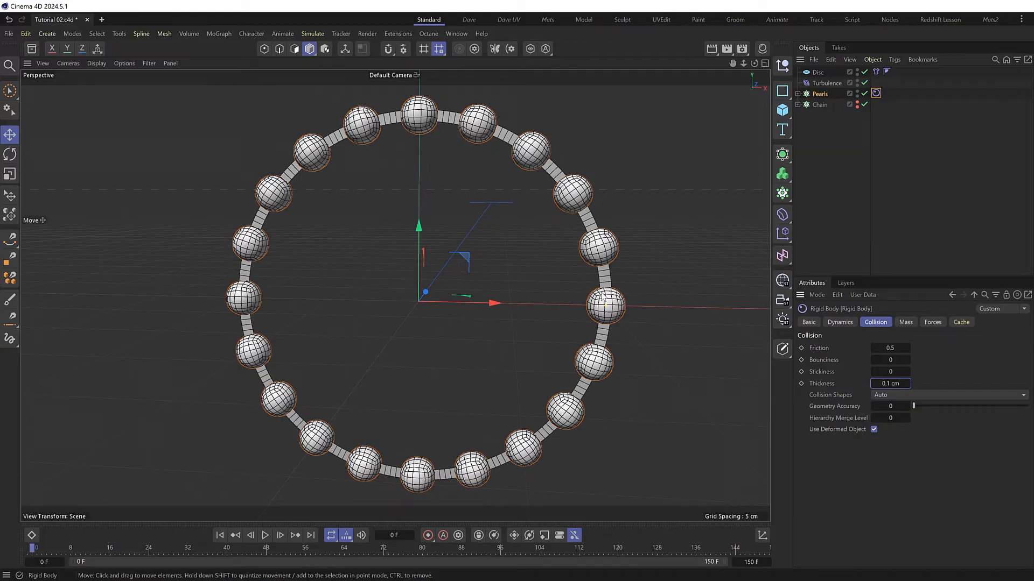
pyautogui.click(264, 536)
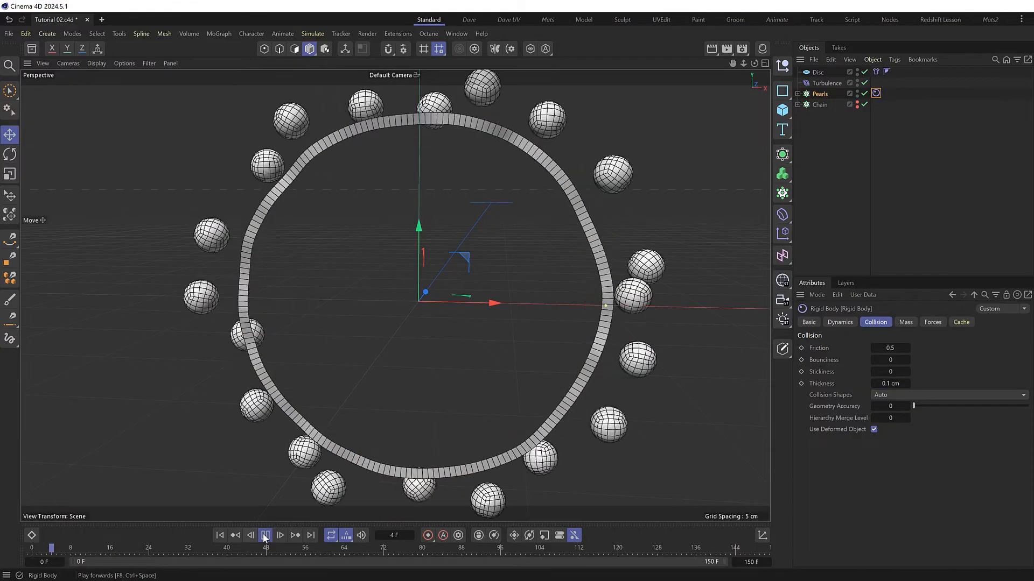
pyautogui.click(265, 534)
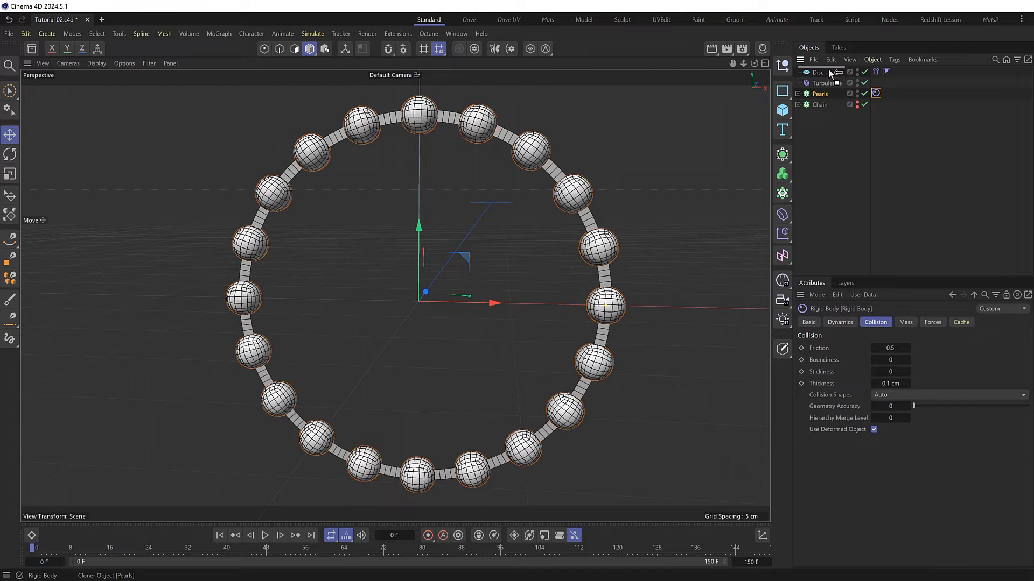
# Step: Select the Disc object in the Object Manager
pyautogui.click(819, 83)
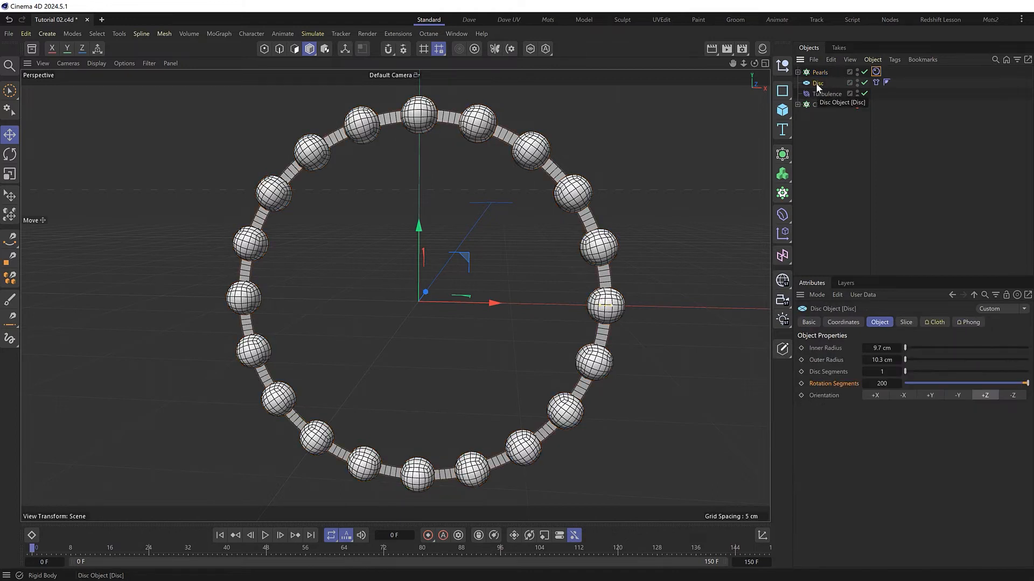
# Step: Add a Connector cloth tag to Disc via 'conn', enabling Update Live and Other Objects
pyautogui.write('conn')
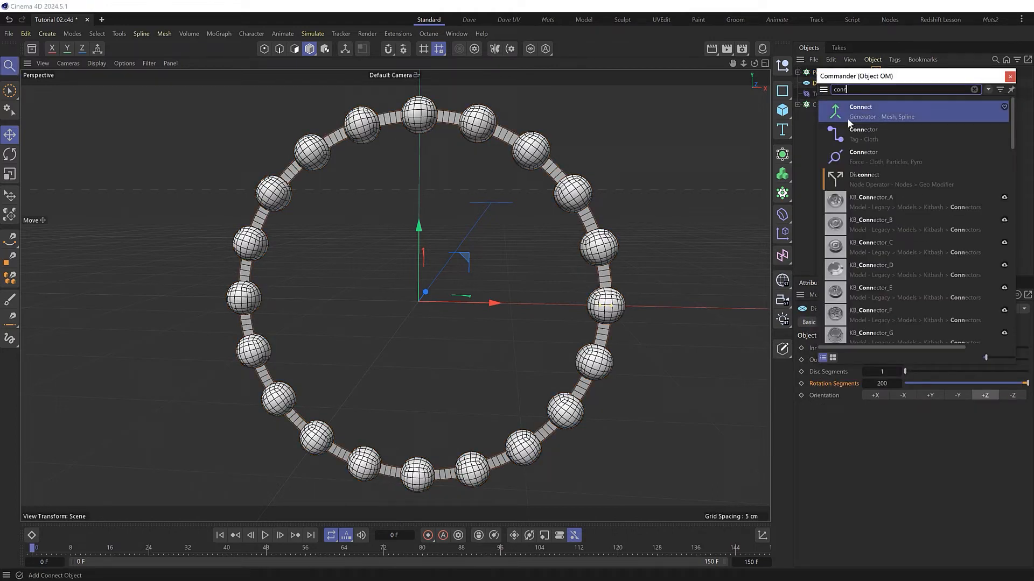
pyautogui.click(862, 134)
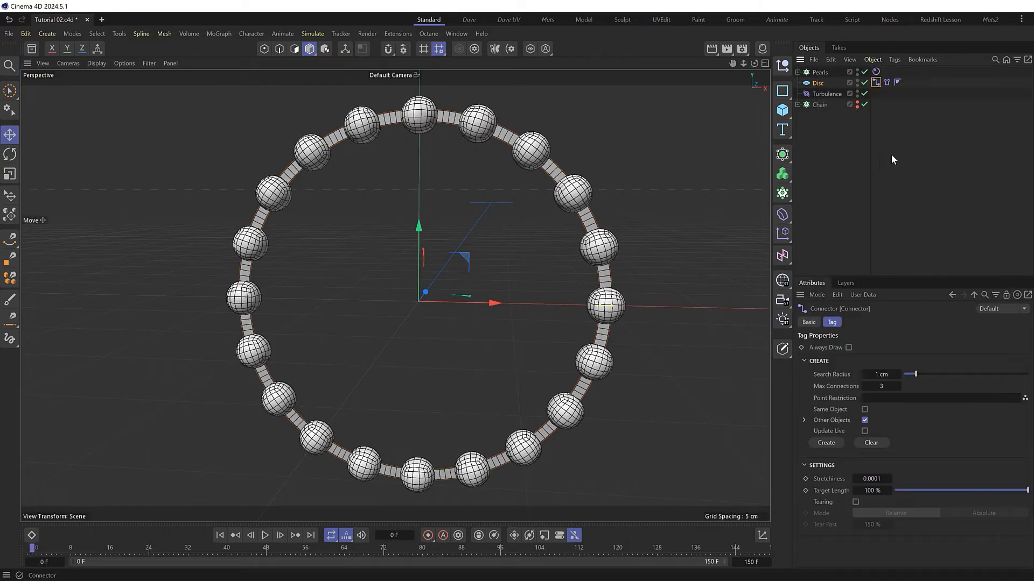
pyautogui.click(864, 431)
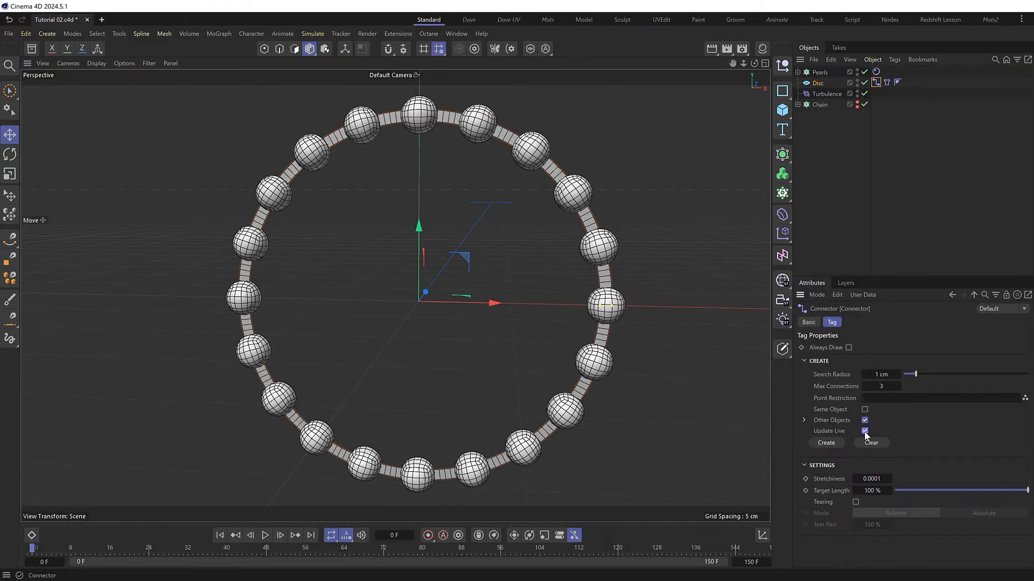
pyautogui.click(825, 442)
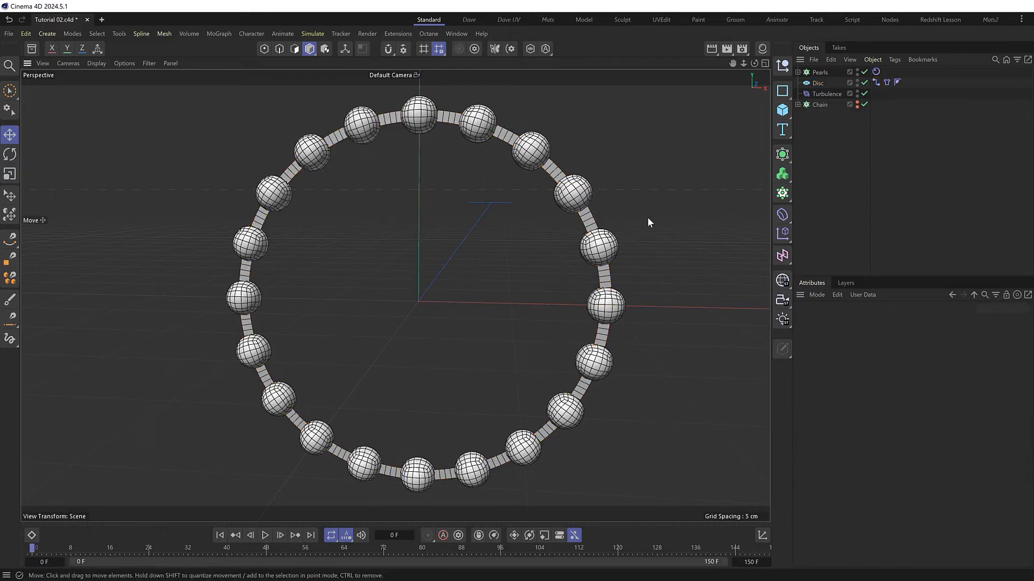
# Step: Play the connected necklace simulation and stop it near frame 143
pyautogui.click(265, 535)
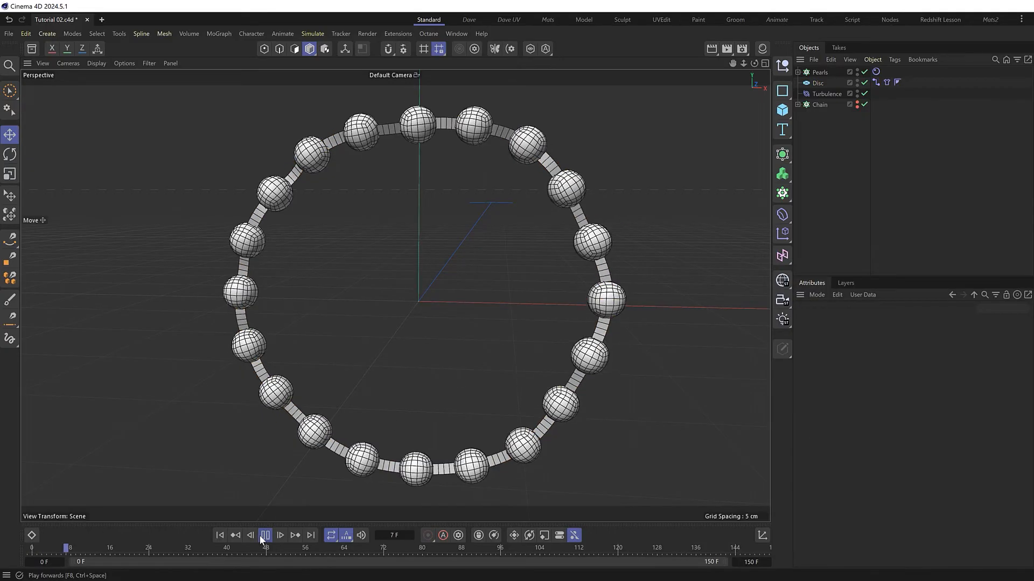
pyautogui.click(264, 535)
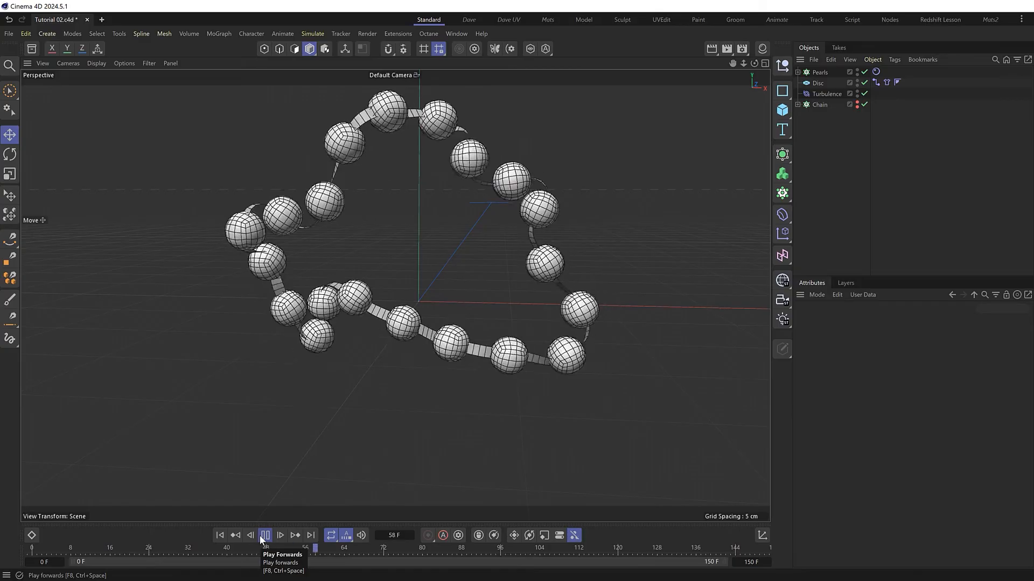
pyautogui.click(265, 535)
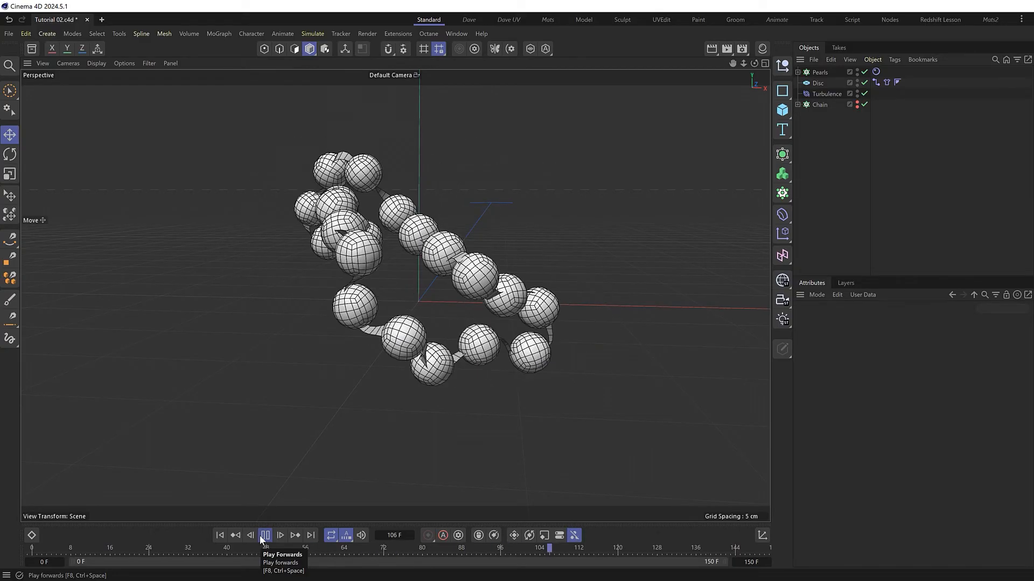
pyautogui.click(264, 535)
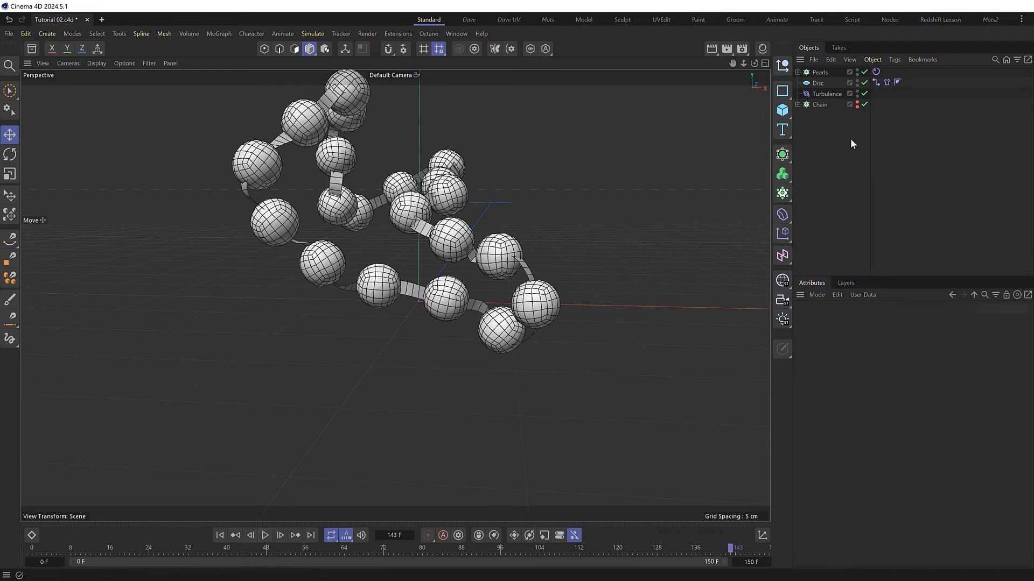
# Step: Replay the necklace simulation and pause it
pyautogui.click(864, 105)
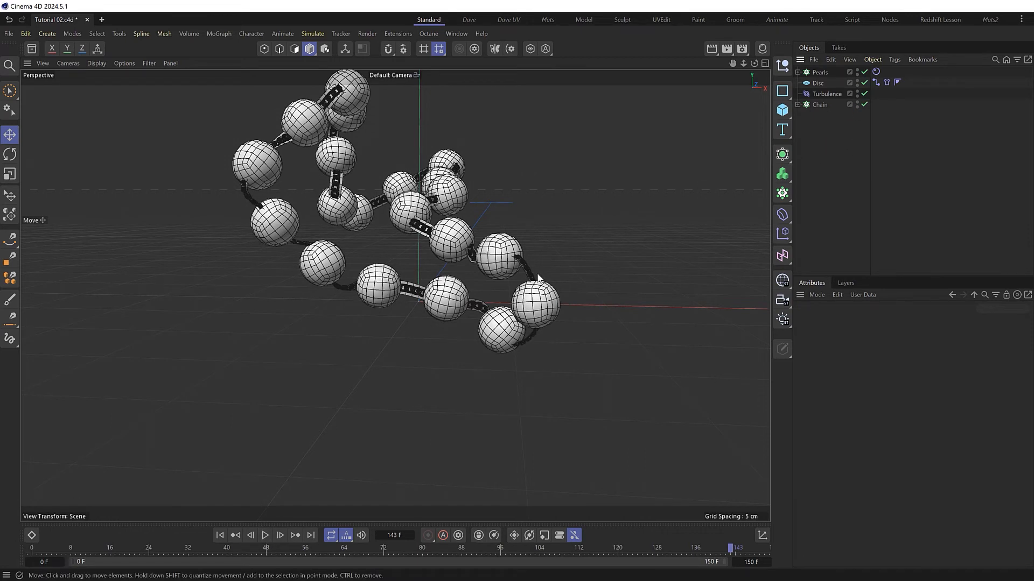
pyautogui.click(265, 535)
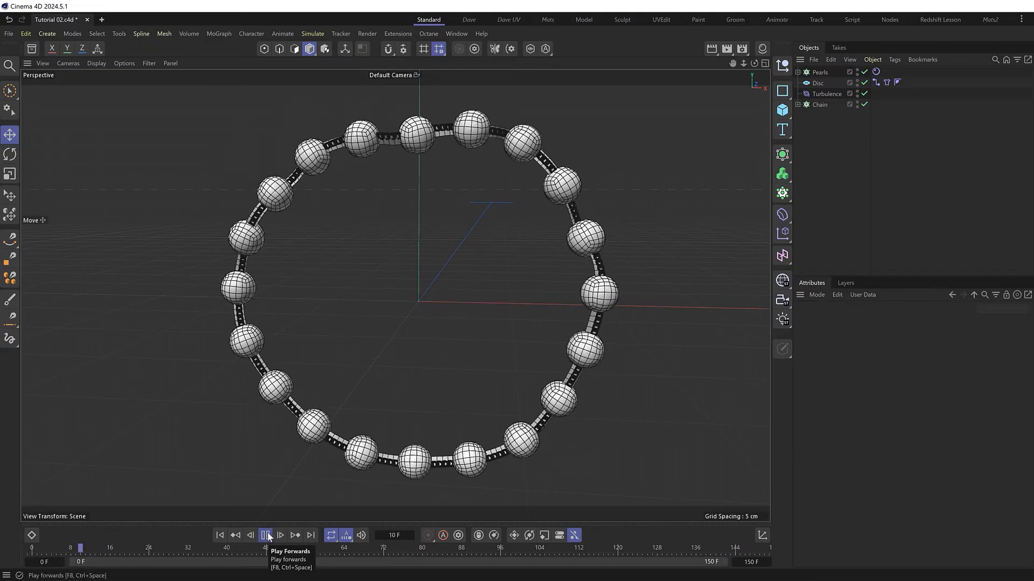
pyautogui.click(266, 535)
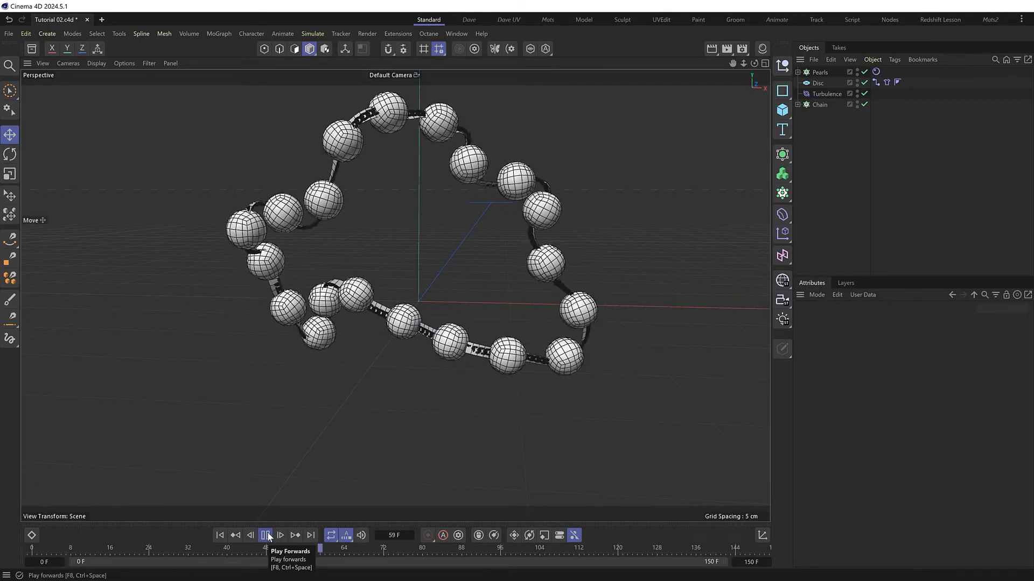
pyautogui.click(265, 535)
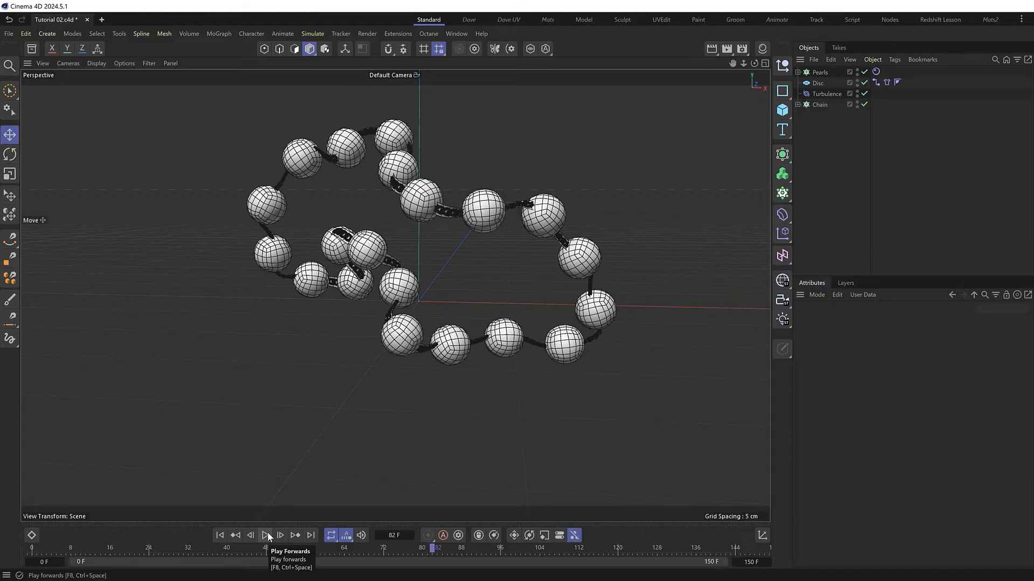
# Step: Step forward frame by frame to check motion, then rewind to frame 0
pyautogui.click(280, 534)
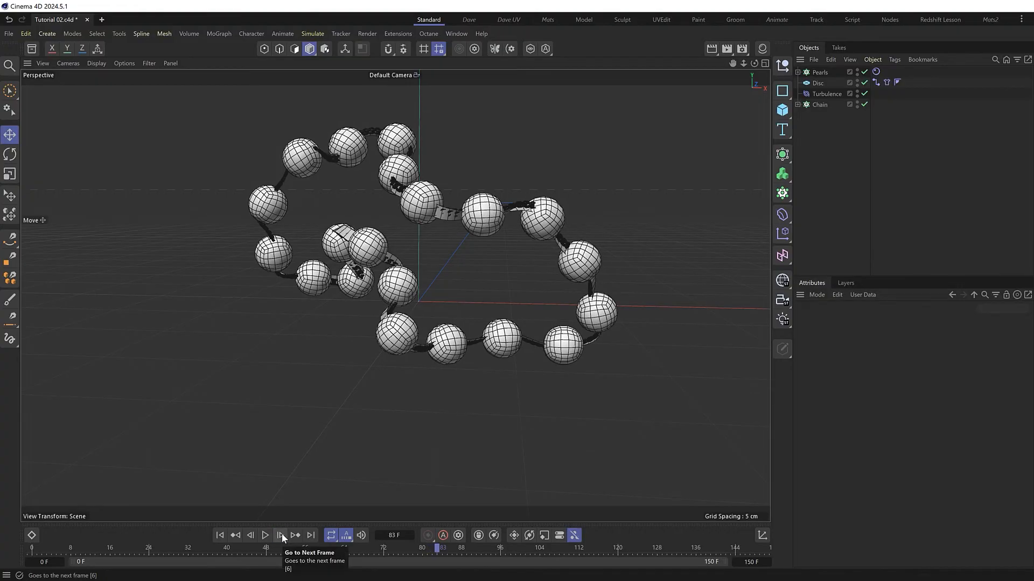
pyautogui.moveTo(451, 223)
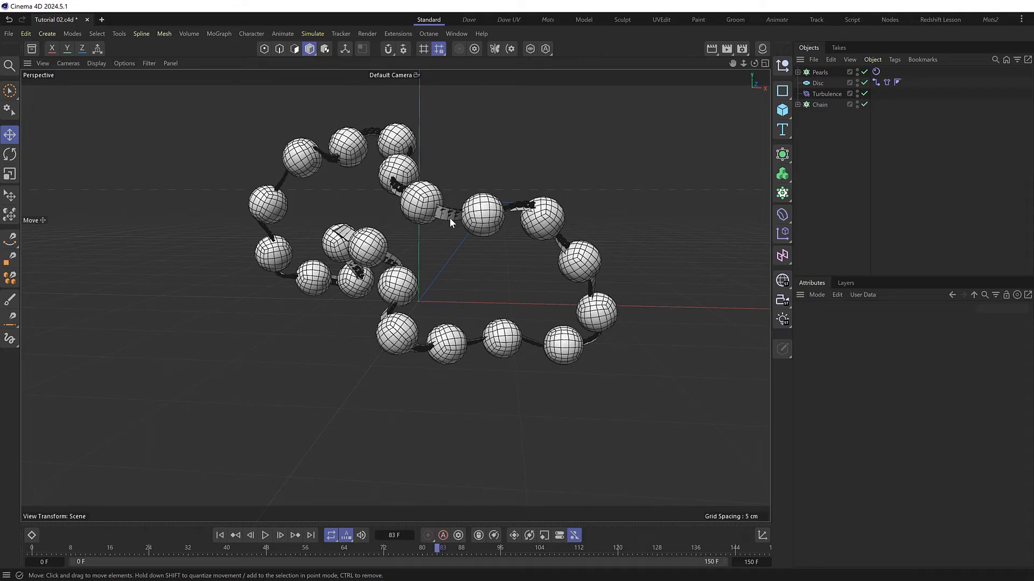
pyautogui.moveTo(293, 525)
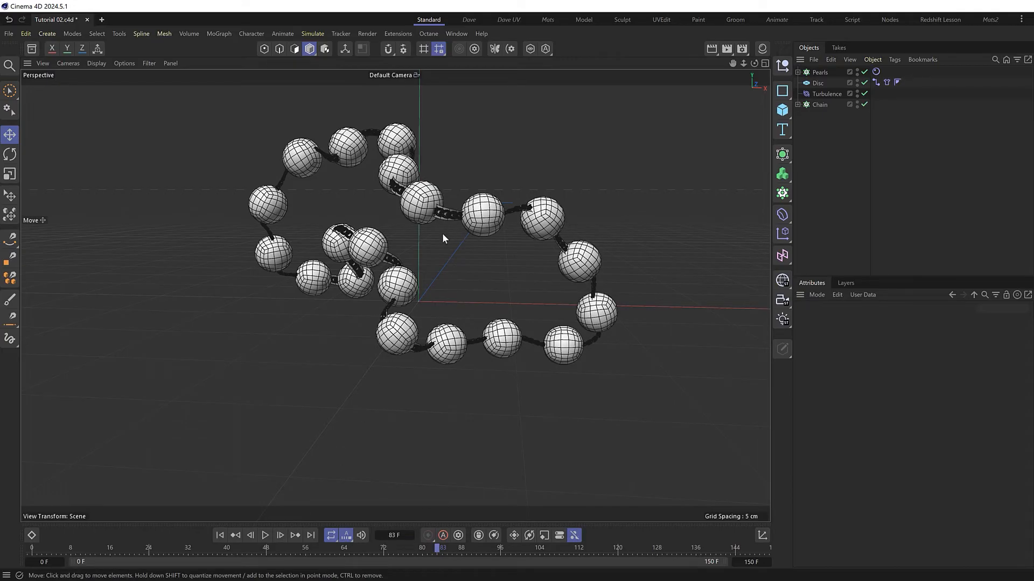
pyautogui.click(279, 534)
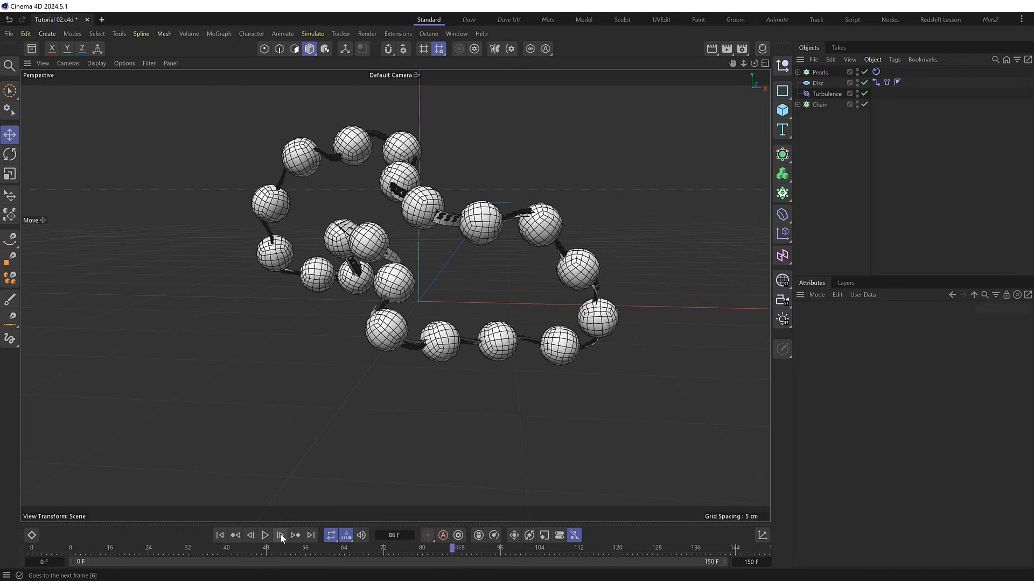
pyautogui.click(264, 535)
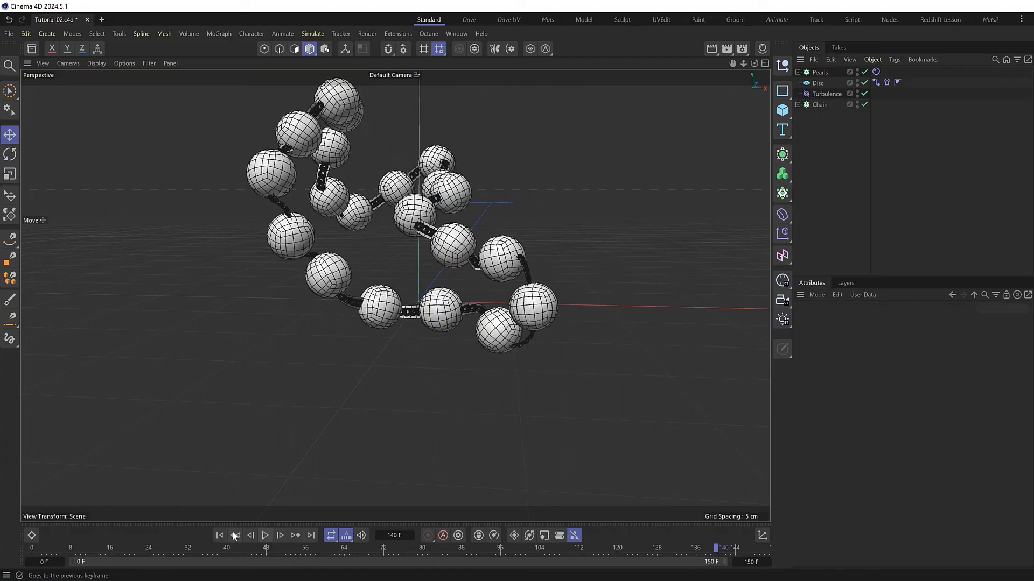
pyautogui.click(220, 534)
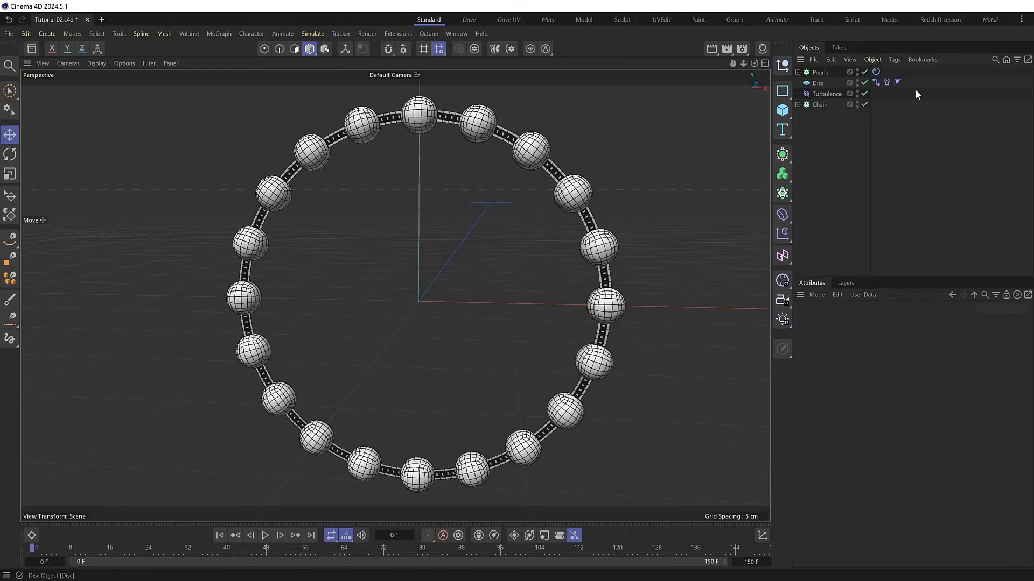
# Step: Select Pearls and Disc and bake them to Alembic for frames 0–150
pyautogui.click(819, 71)
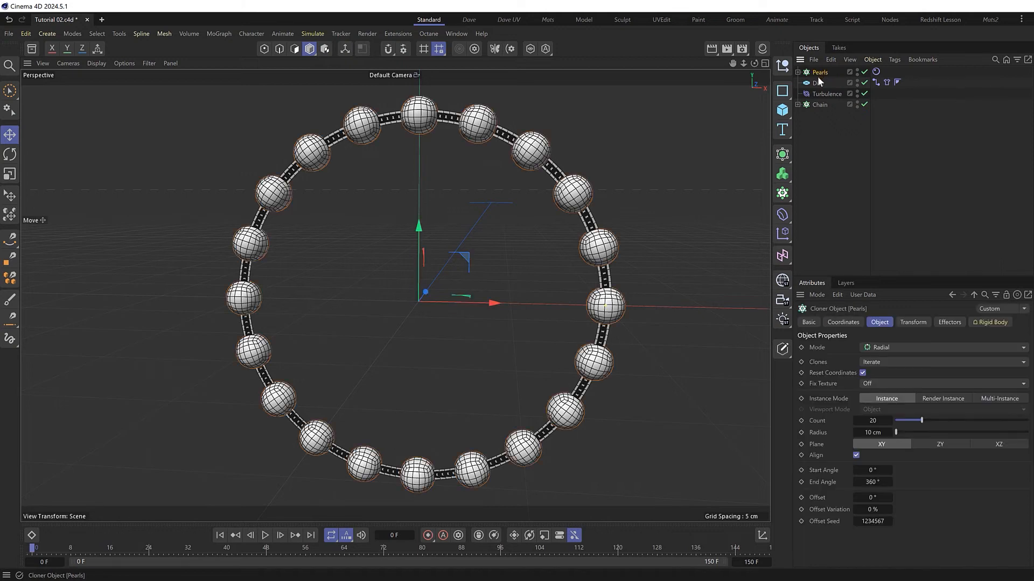
pyautogui.rightClick(819, 71)
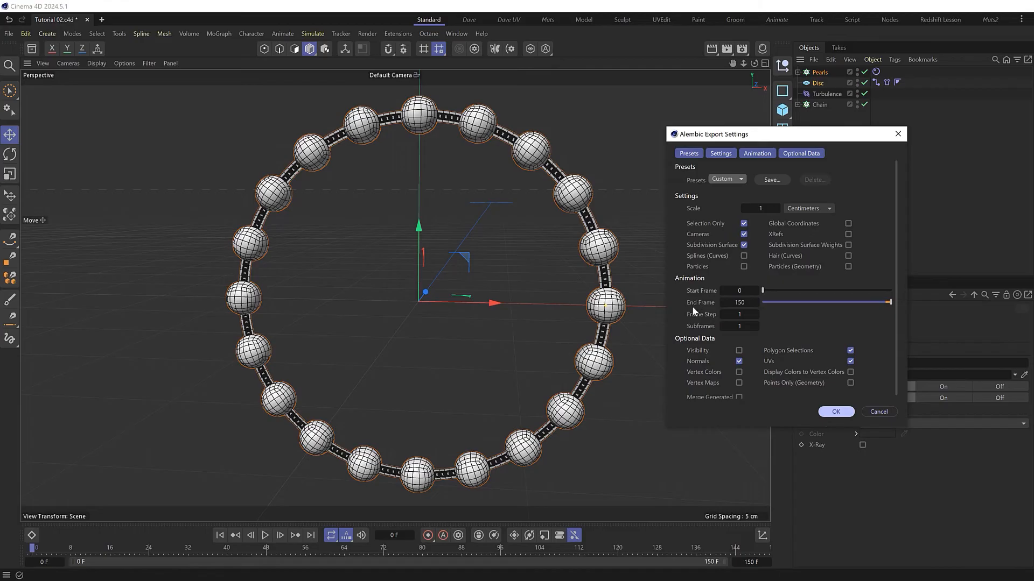
pyautogui.moveTo(743, 546)
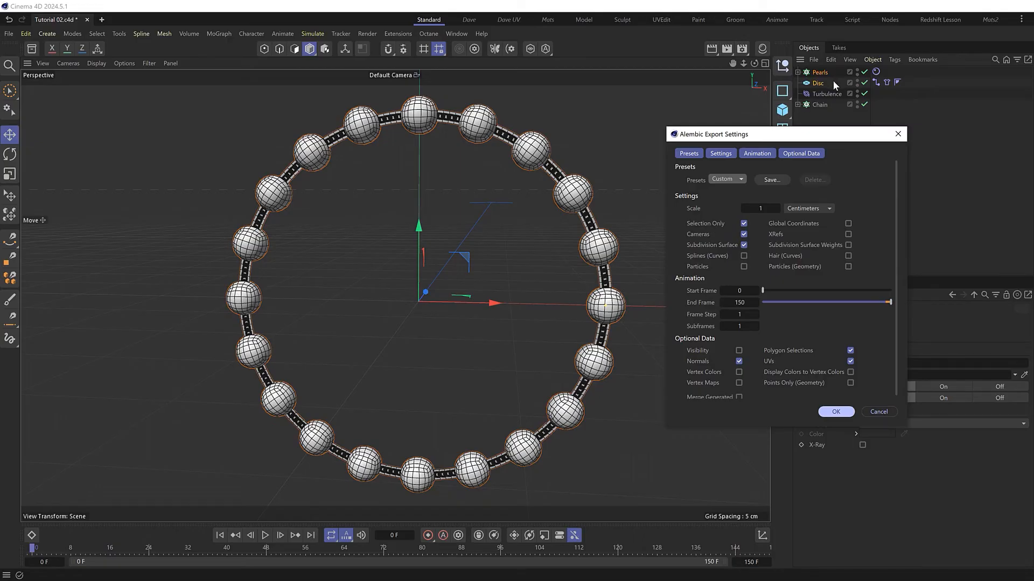
pyautogui.click(835, 411)
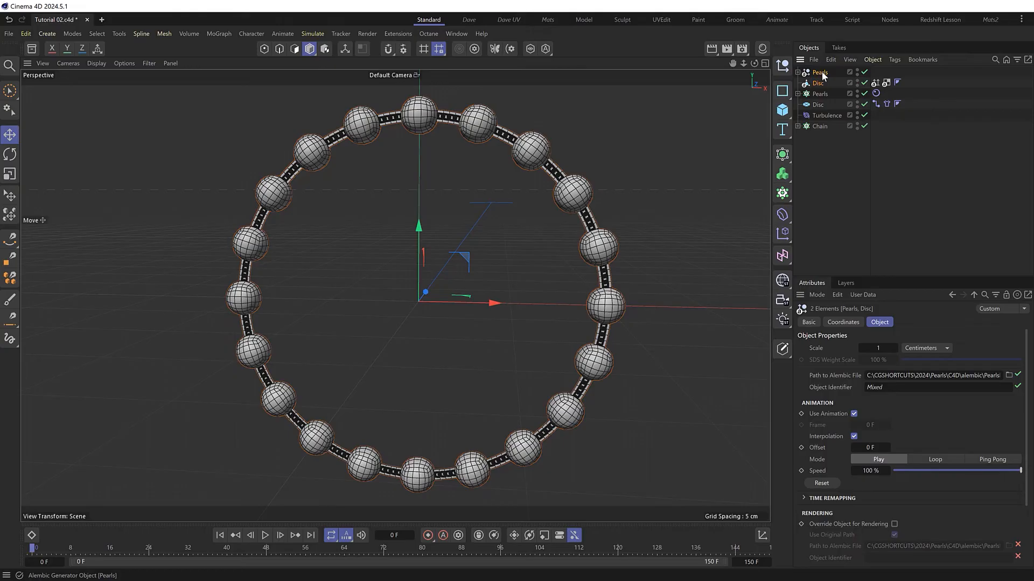
# Step: Delete the original Pearls, Disc and Turbulence objects and preview the baked Alembic animation
pyautogui.click(826, 115)
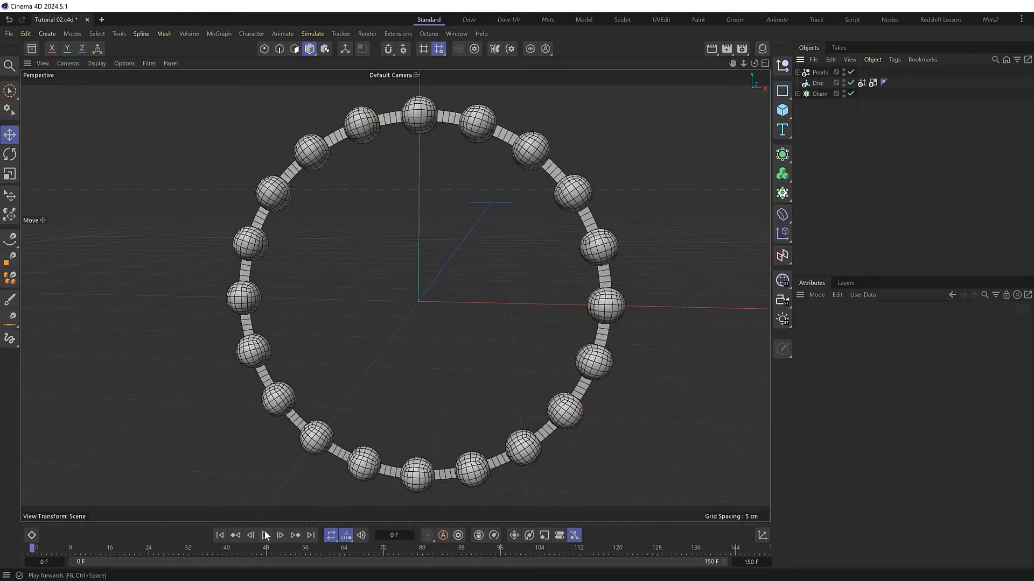
pyautogui.click(264, 535)
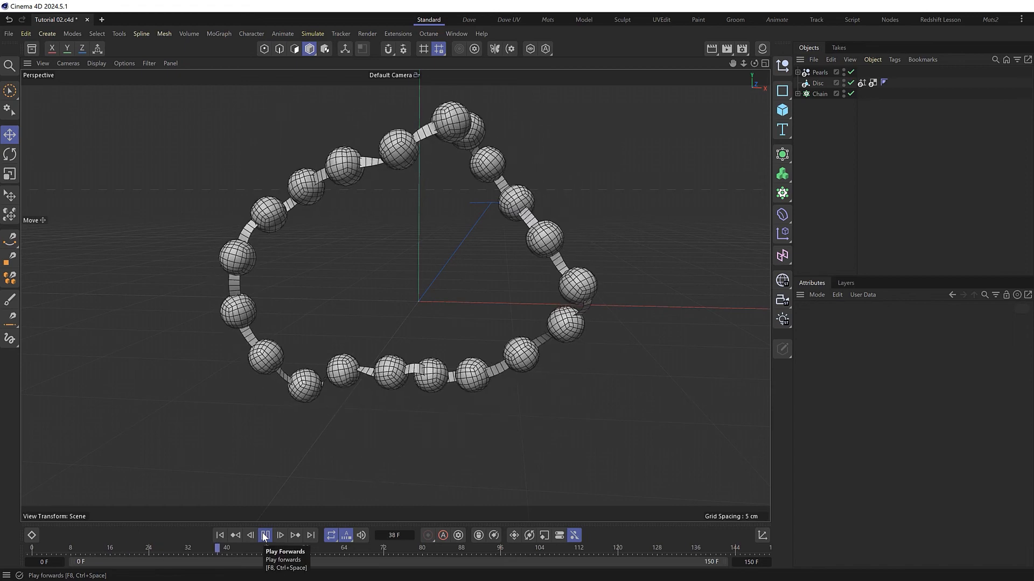
pyautogui.click(264, 534)
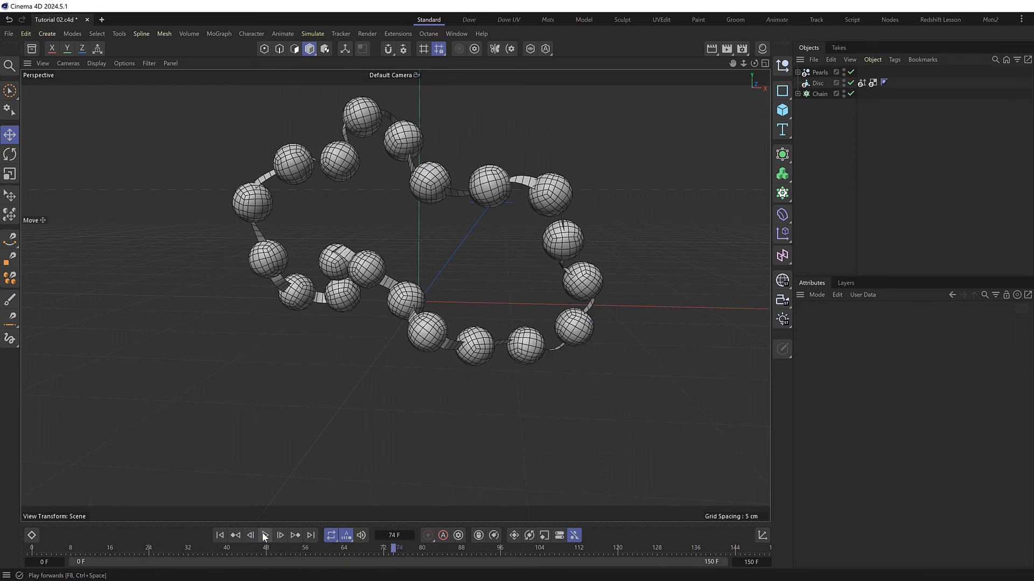
pyautogui.moveTo(526, 259)
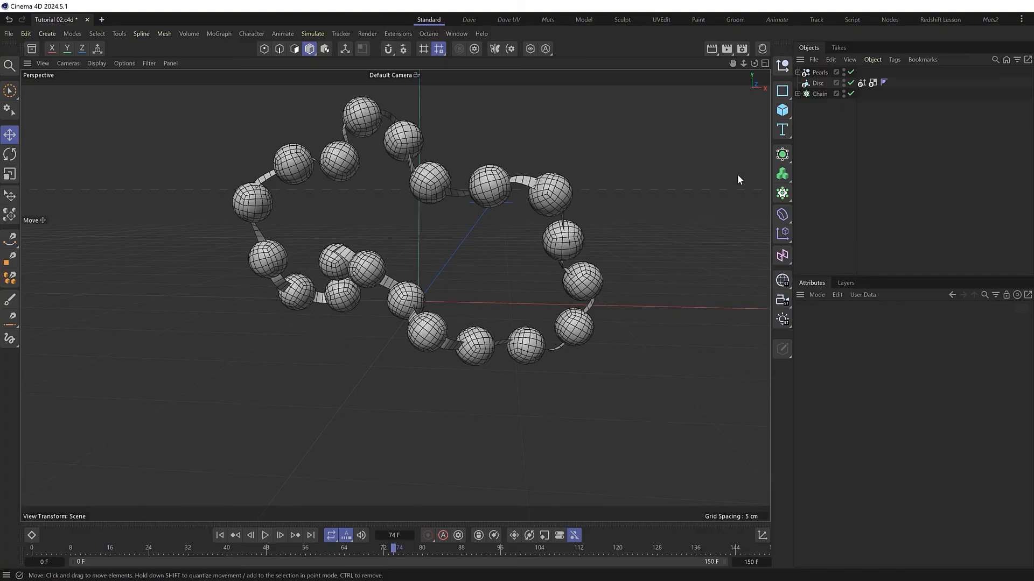
pyautogui.click(819, 94)
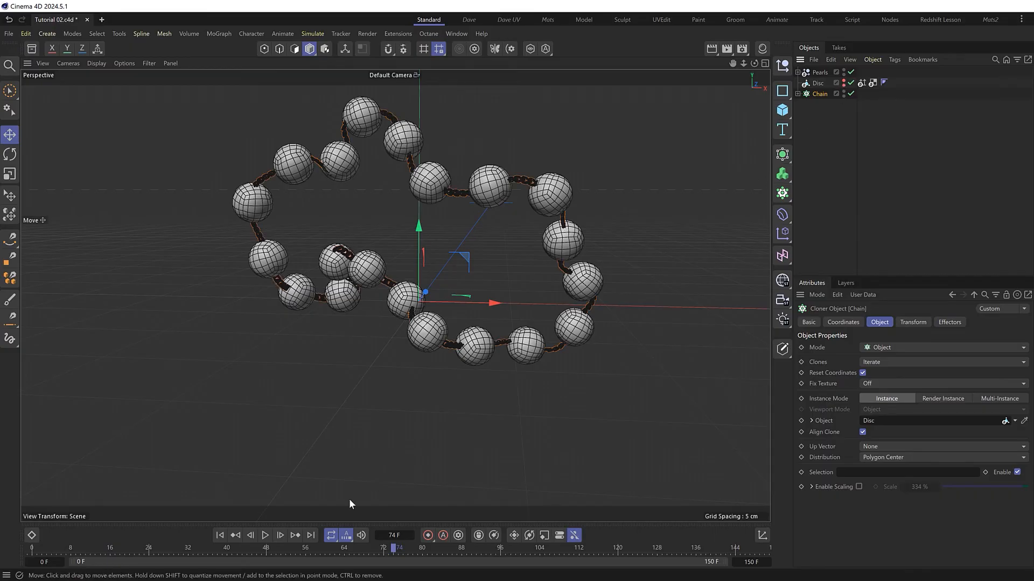
# Step: Play the necklace animation with chain links following the Alembic Disc, then pause
pyautogui.click(264, 534)
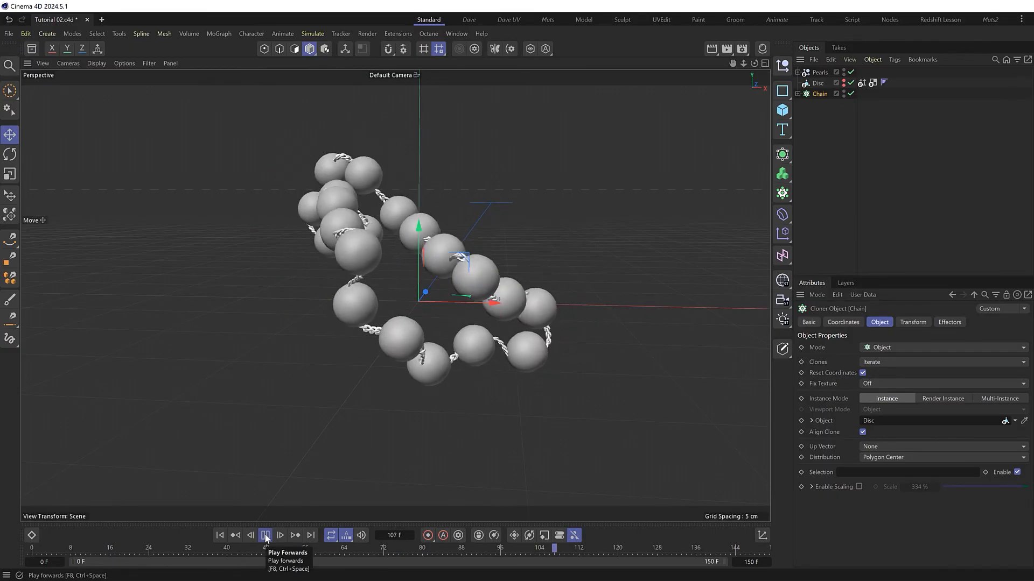
pyautogui.click(265, 535)
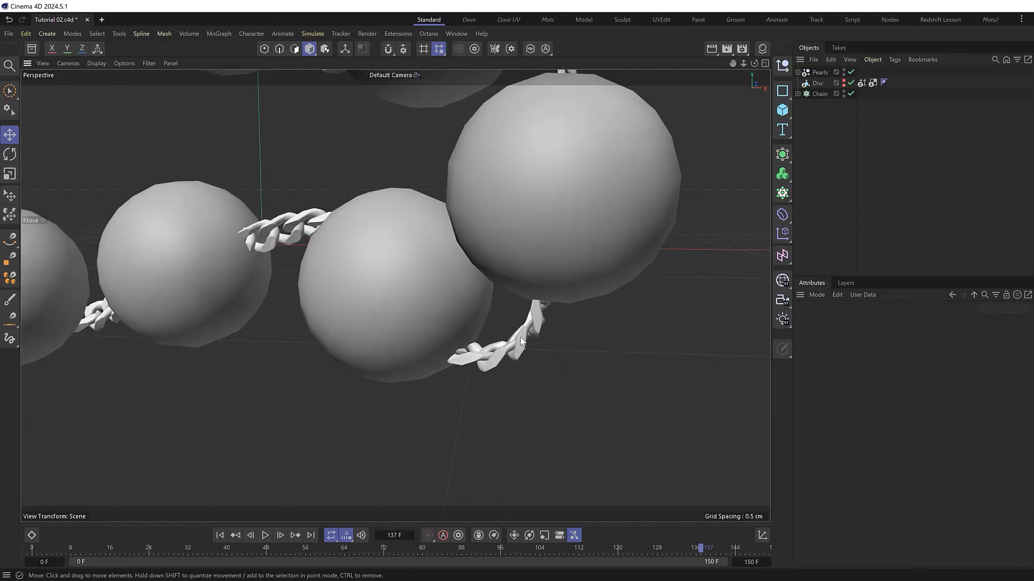
pyautogui.moveTo(525, 338)
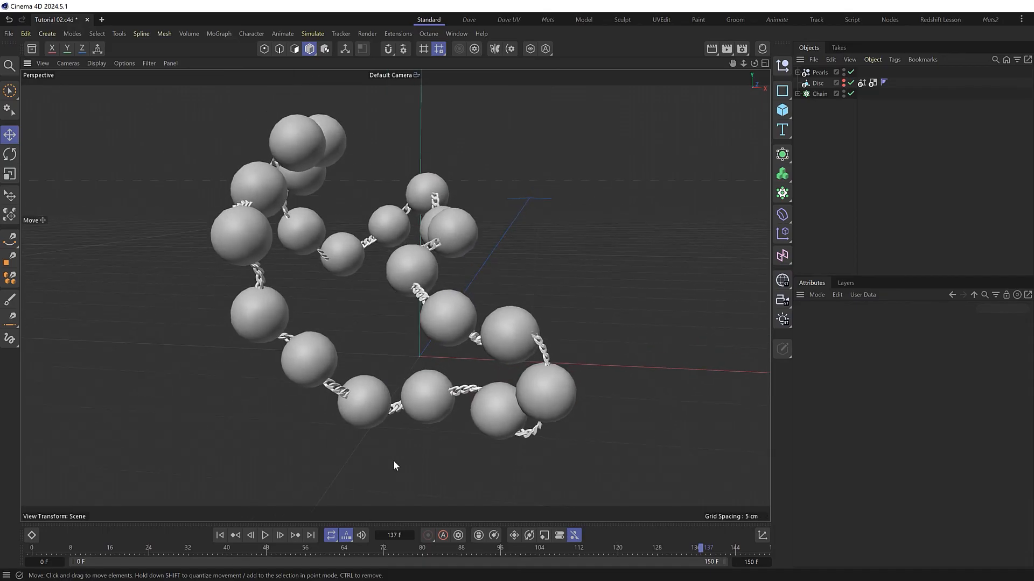
# Step: Replay the finished pearl necklace animation from the start, pausing and resuming playback
pyautogui.click(265, 535)
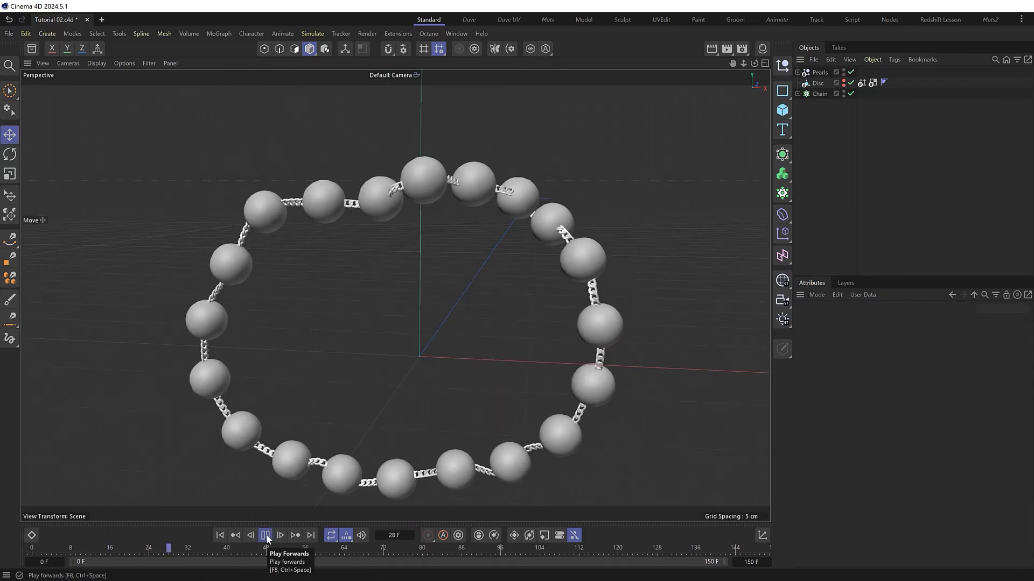
pyautogui.click(265, 535)
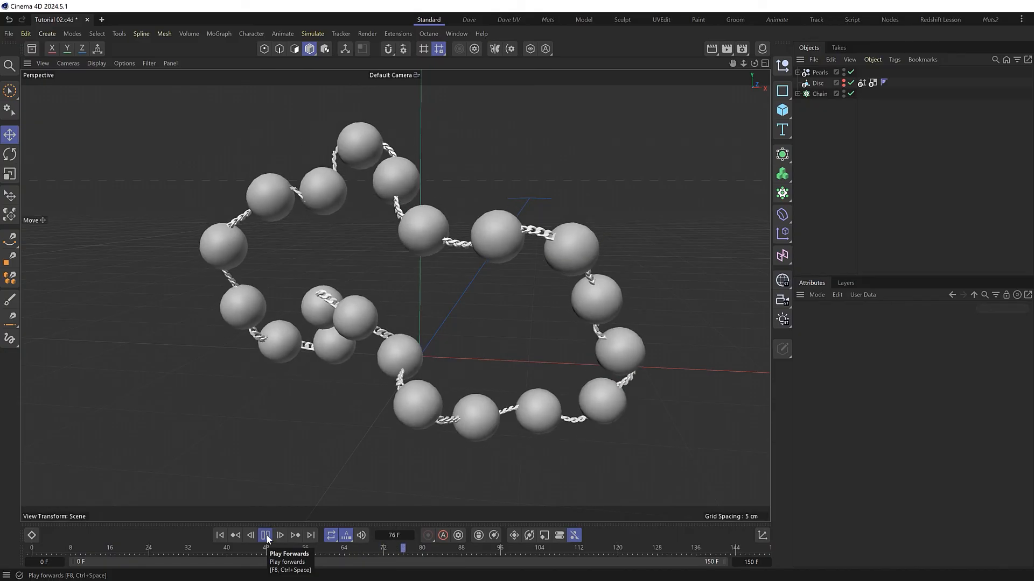
pyautogui.click(265, 535)
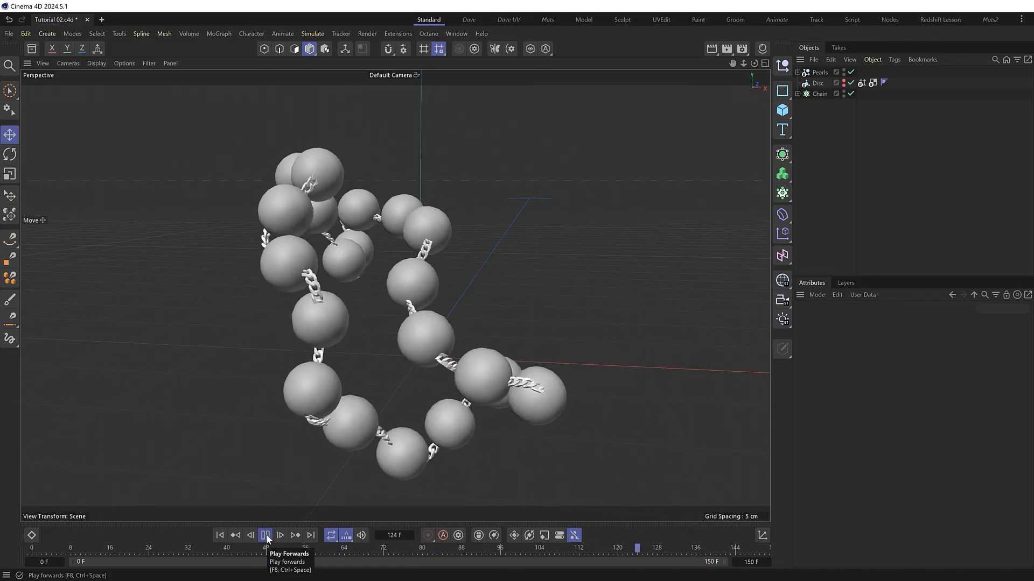